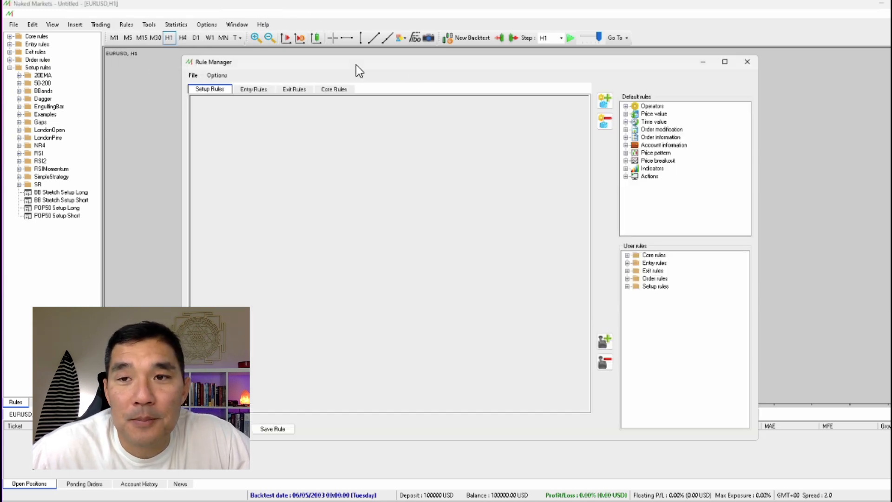
Maximize the Rule Manager to reveal an empty, full-screen setup-rules workspace
{"action": "left_click", "coordinate": [724, 62]}
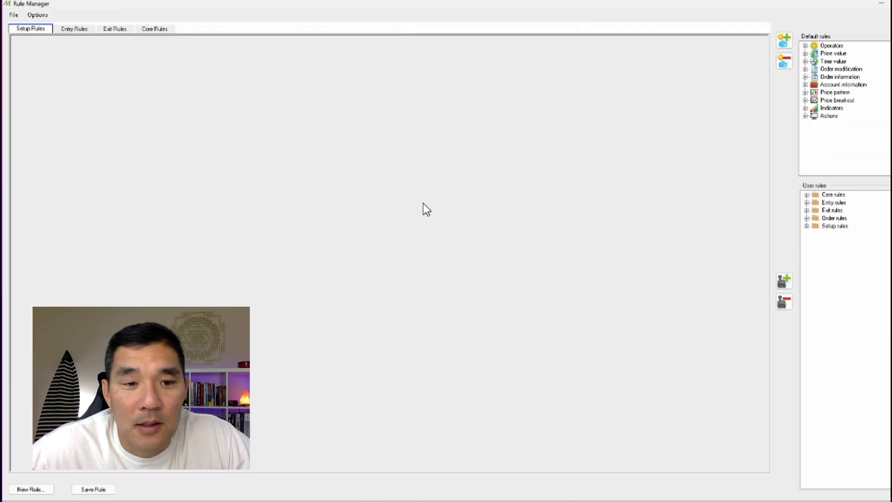
{"action": "left_click", "coordinate": [31, 489]}
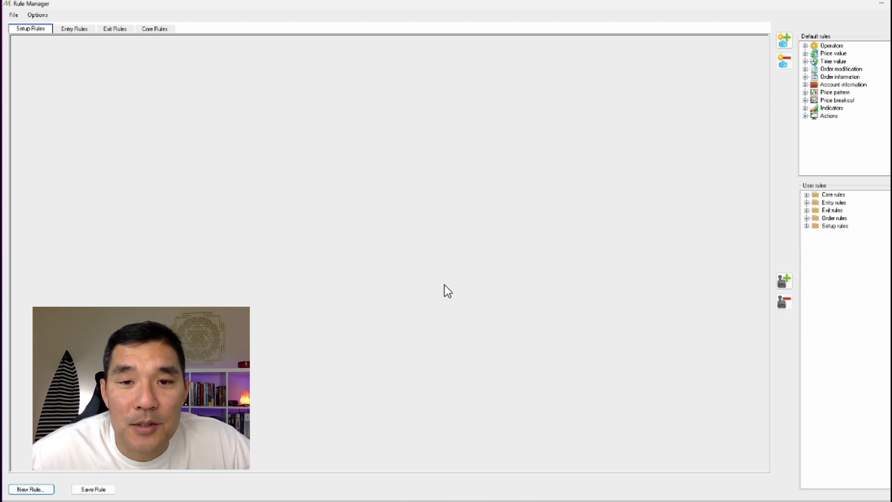
Create a new setup rule called Demo Setup Long
{"action": "left_click", "coordinate": [834, 194]}
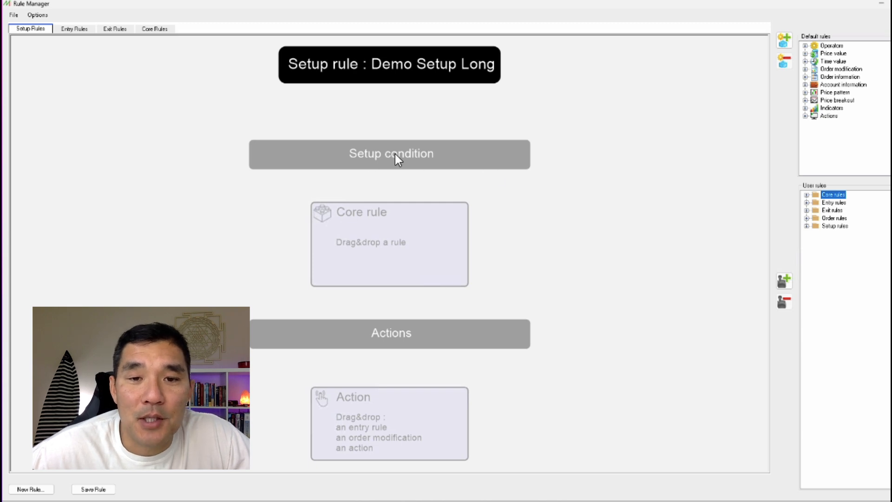
{"action": "mouse_move", "coordinate": [419, 276]}
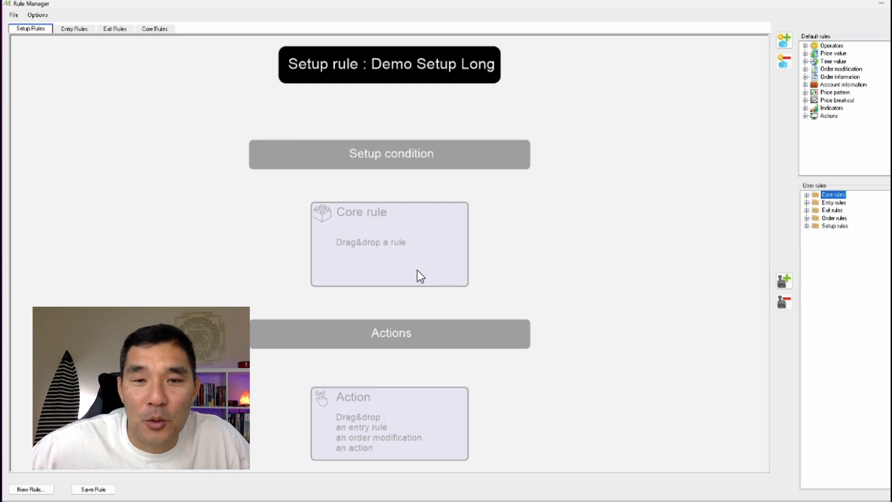
{"action": "mouse_move", "coordinate": [446, 257]}
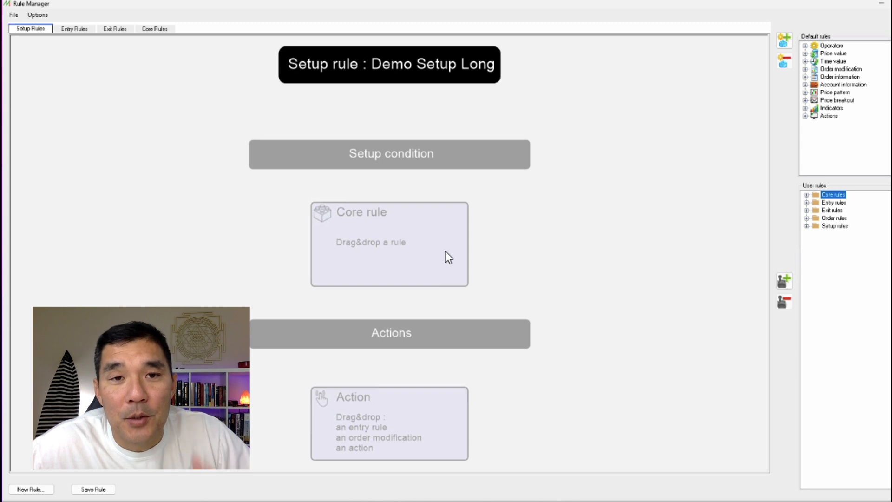
{"action": "mouse_move", "coordinate": [472, 218]}
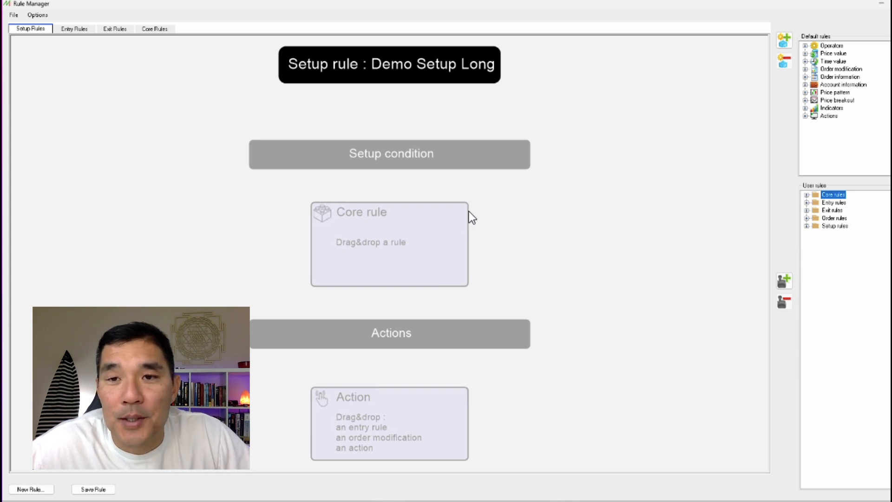
{"action": "mouse_move", "coordinate": [837, 131]}
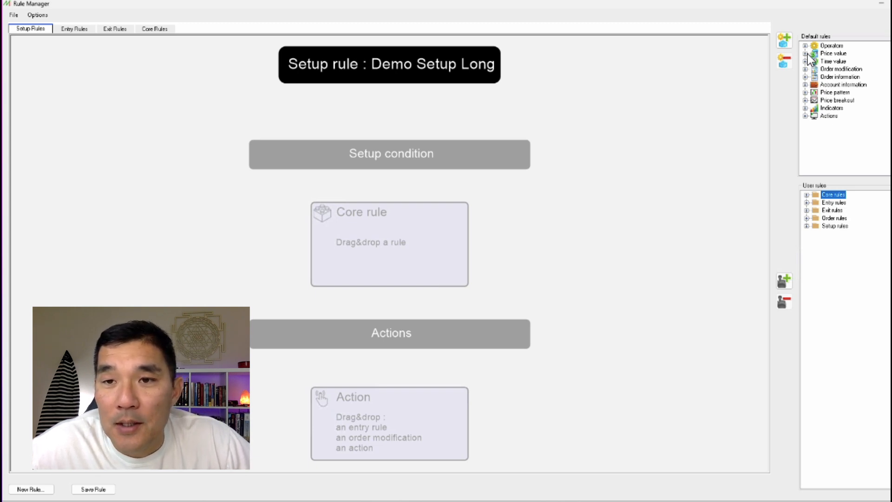
Build the condition: last-bar Close greater than the Bollinger Bands Up Band
{"action": "left_click", "coordinate": [808, 53]}
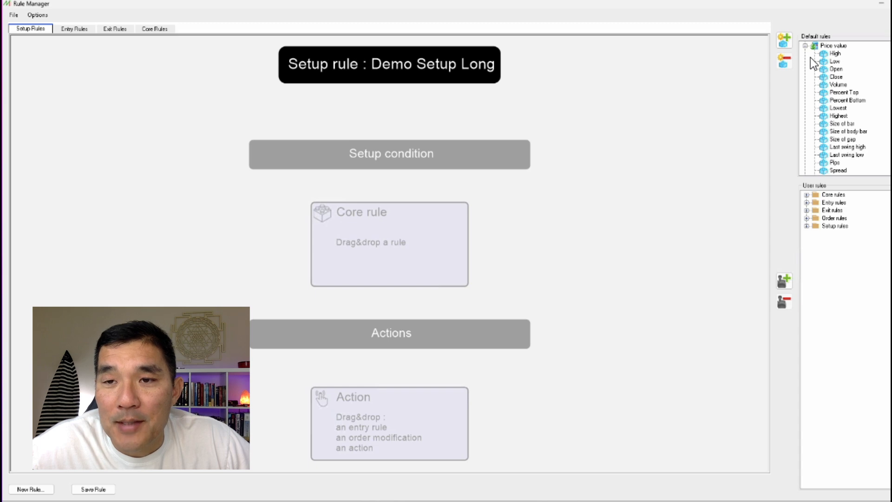
{"action": "mouse_move", "coordinate": [839, 79]}
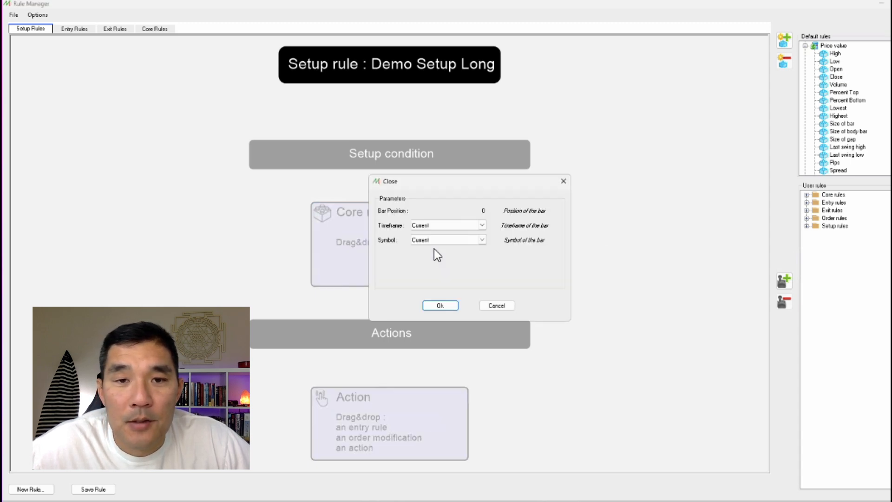
{"action": "left_click", "coordinate": [440, 306]}
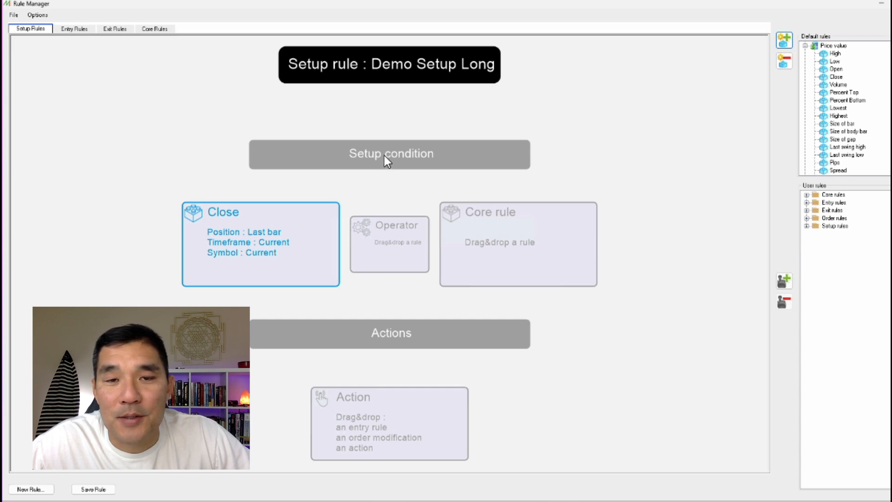
{"action": "mouse_move", "coordinate": [765, 311]}
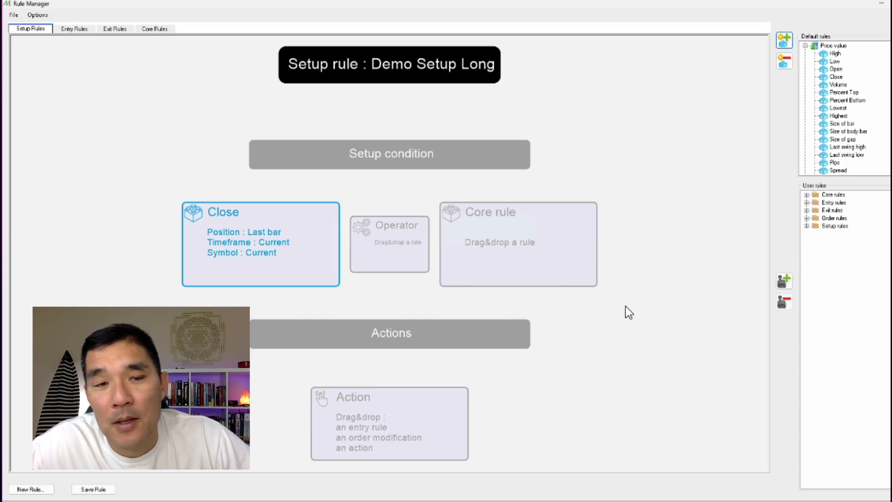
{"action": "mouse_move", "coordinate": [850, 120]}
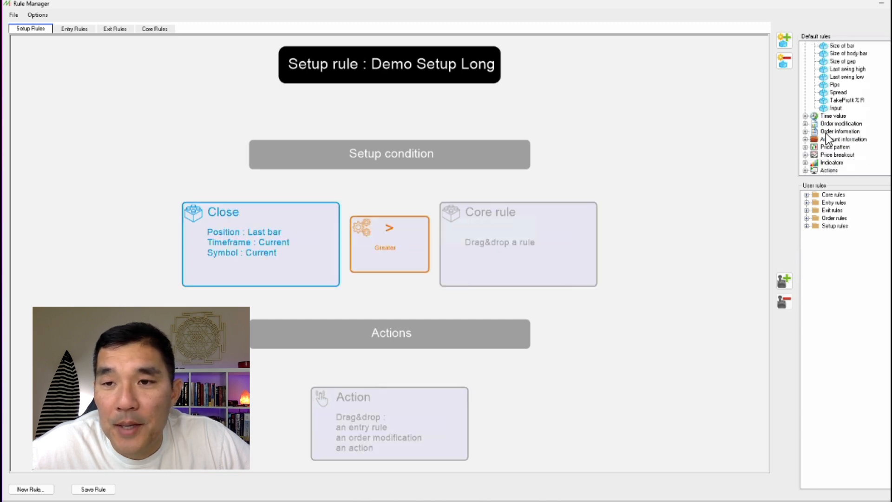
{"action": "left_click", "coordinate": [806, 162]}
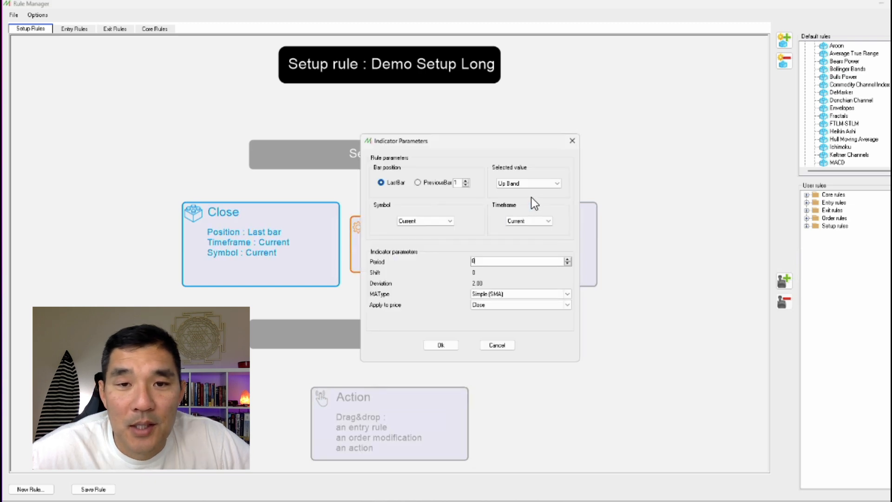
{"action": "mouse_move", "coordinate": [475, 365]}
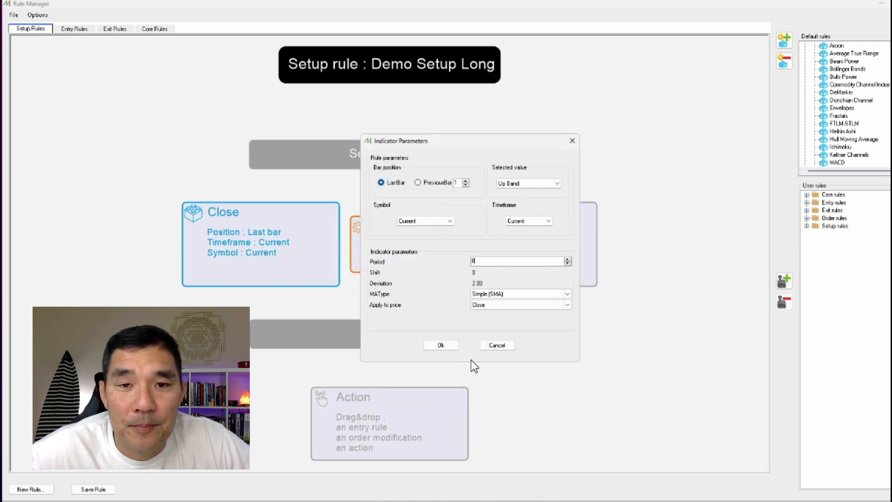
{"action": "left_click", "coordinate": [441, 345]}
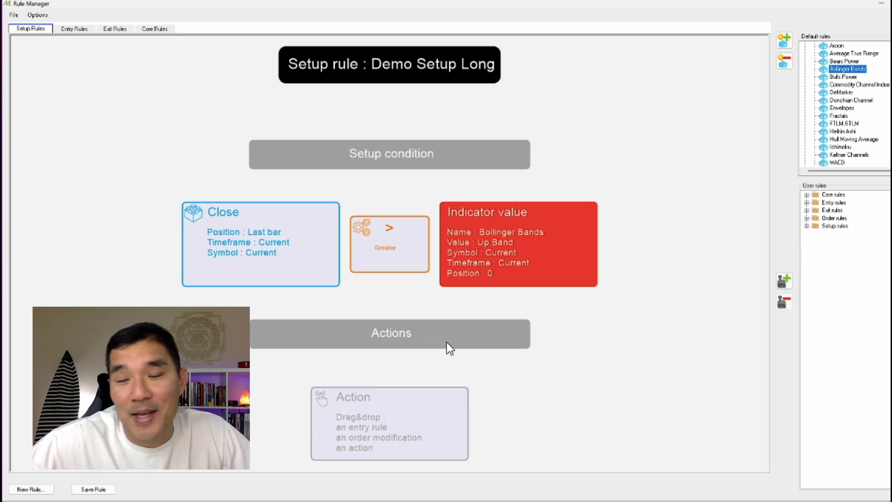
Set Demo Setup Long's action to Pause backtest
{"action": "scroll", "scroll_direction": "up", "scroll_amount": 3}
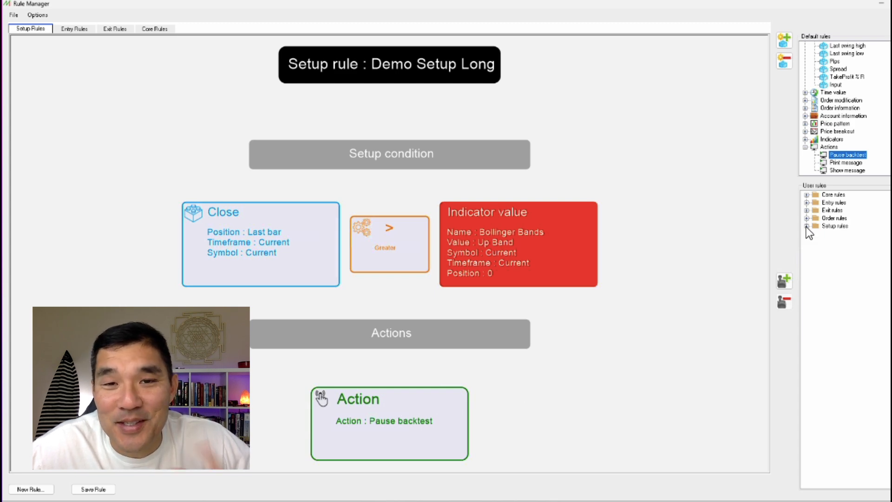
{"action": "mouse_move", "coordinate": [450, 252]}
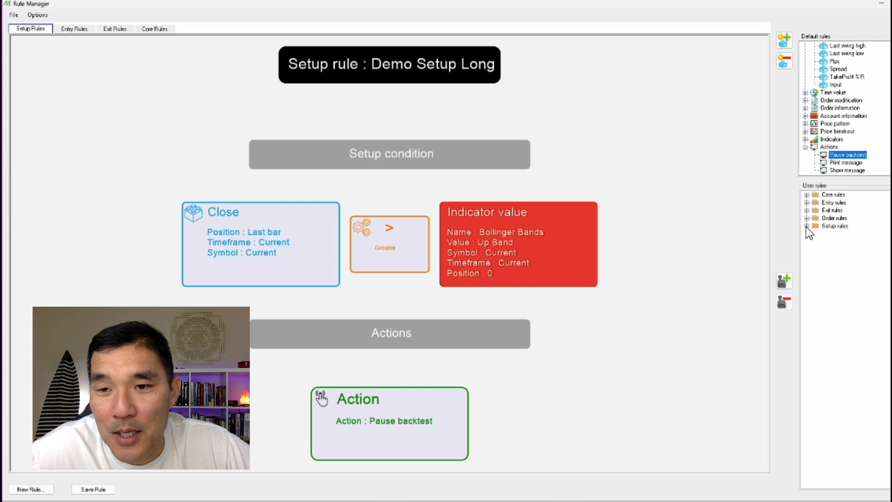
Save the rule and rename it from Demo Setup Long to Demo Setup Short
{"action": "left_click", "coordinate": [808, 226]}
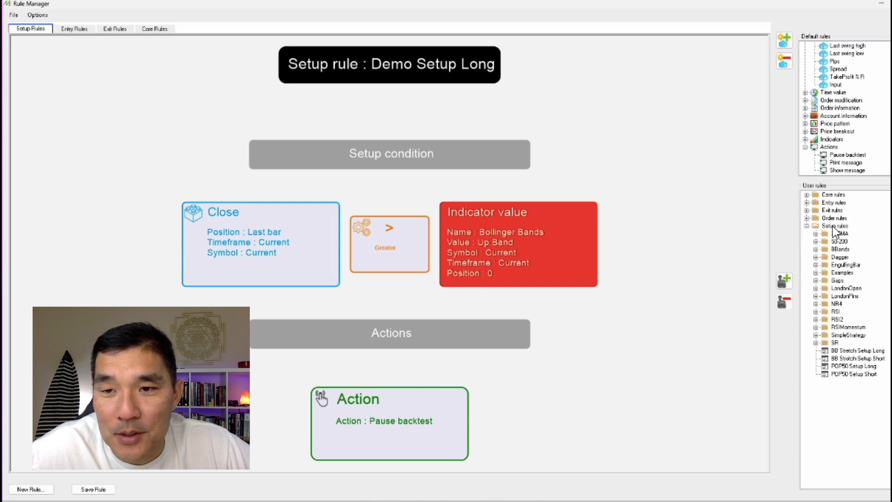
{"action": "mouse_move", "coordinate": [881, 380]}
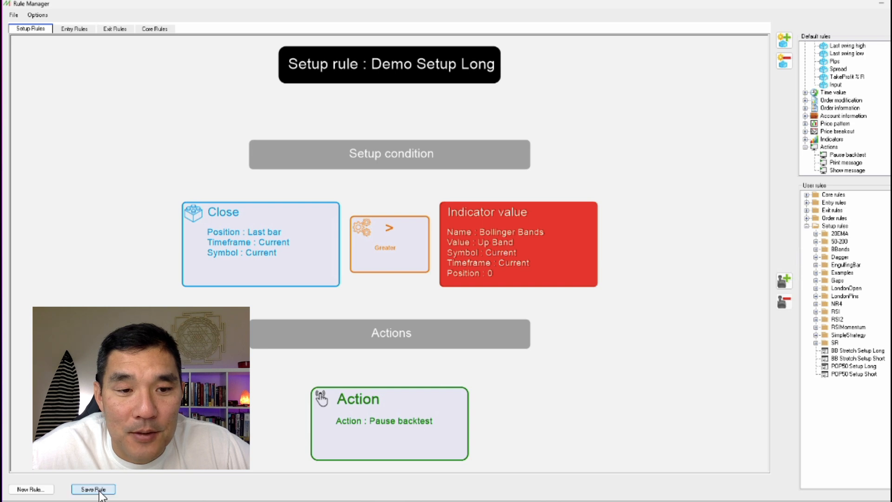
{"action": "left_click", "coordinate": [93, 489]}
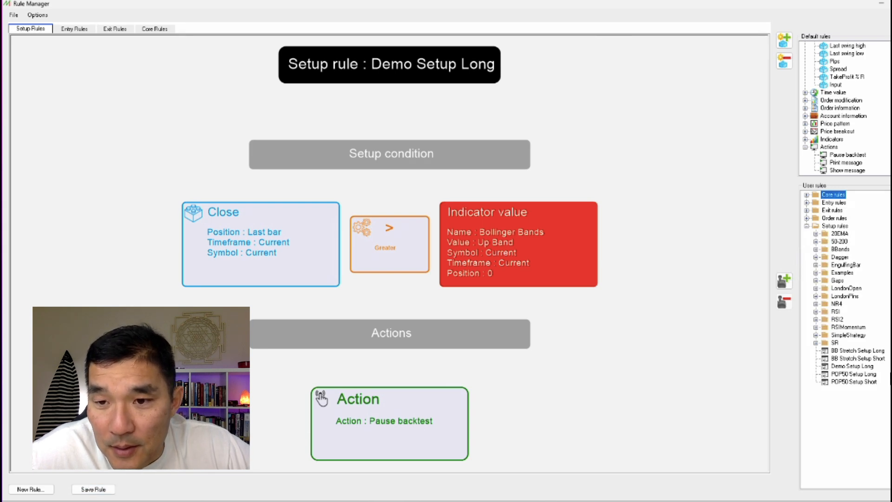
{"action": "right_click", "coordinate": [847, 365]}
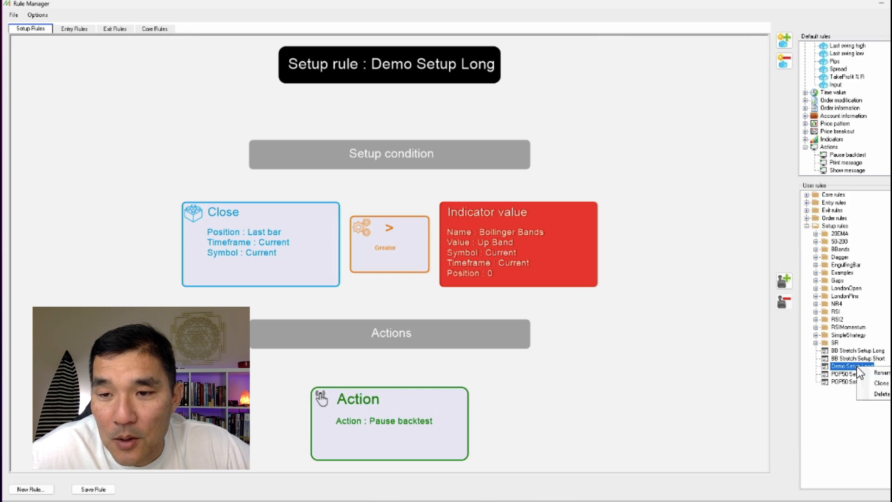
{"action": "left_click", "coordinate": [865, 383]}
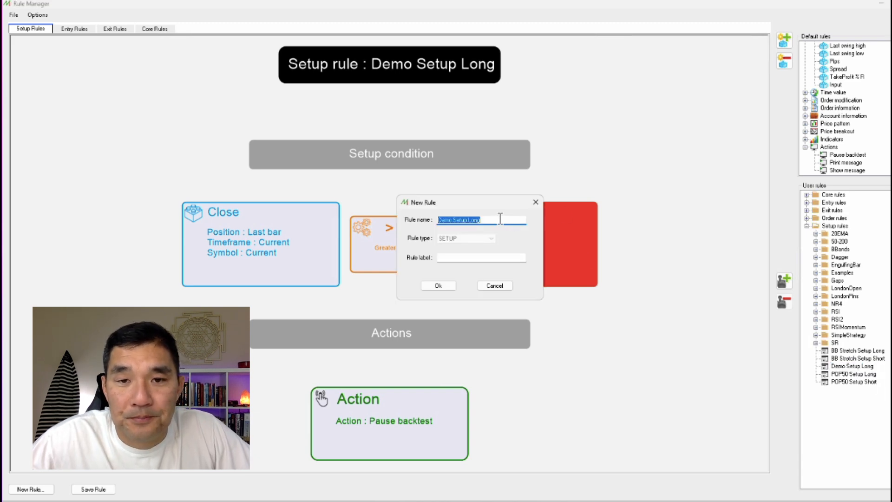
{"action": "type", "text": "Demo Setup L"}
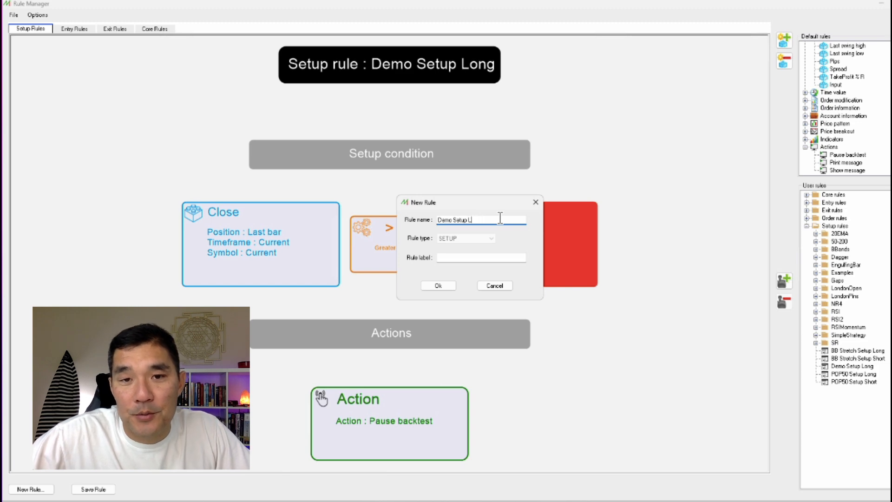
{"action": "key", "text": "Backspace"}
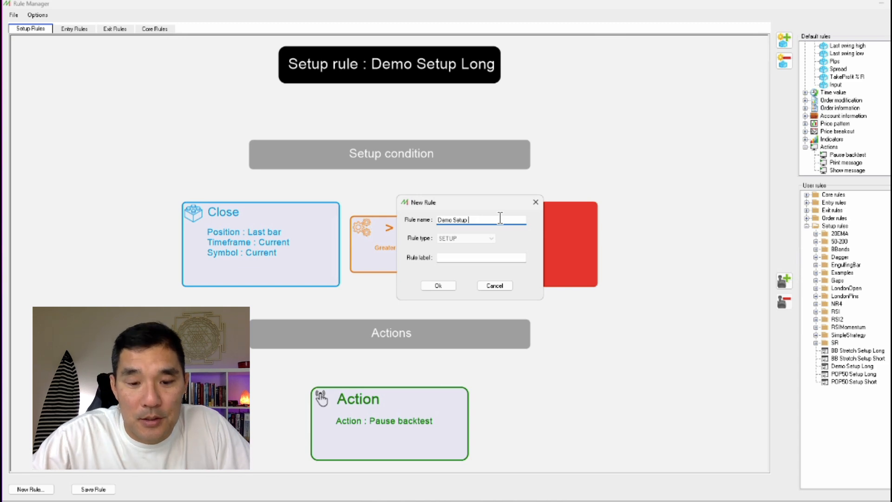
{"action": "type", "text": "Short"}
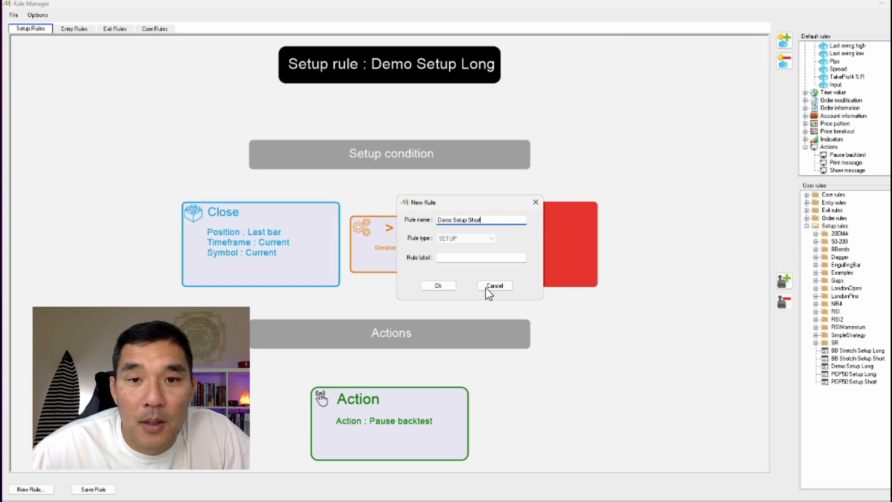
{"action": "left_click", "coordinate": [438, 285]}
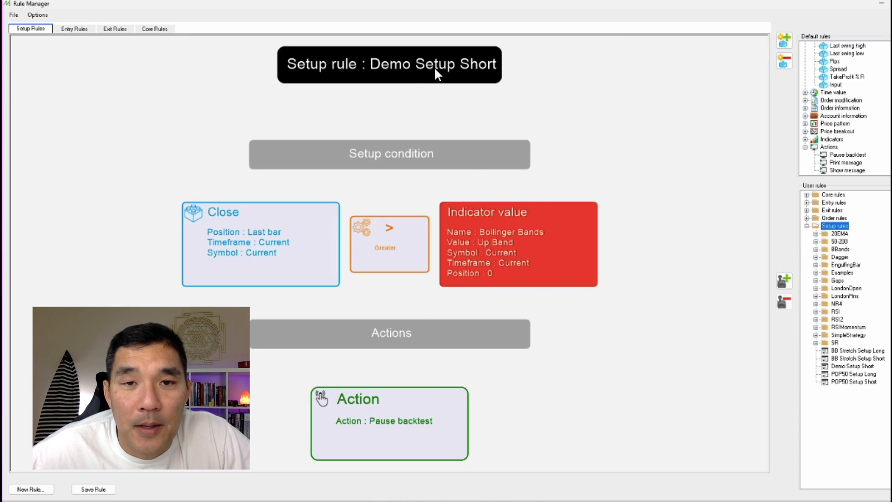
{"action": "mouse_move", "coordinate": [477, 135]}
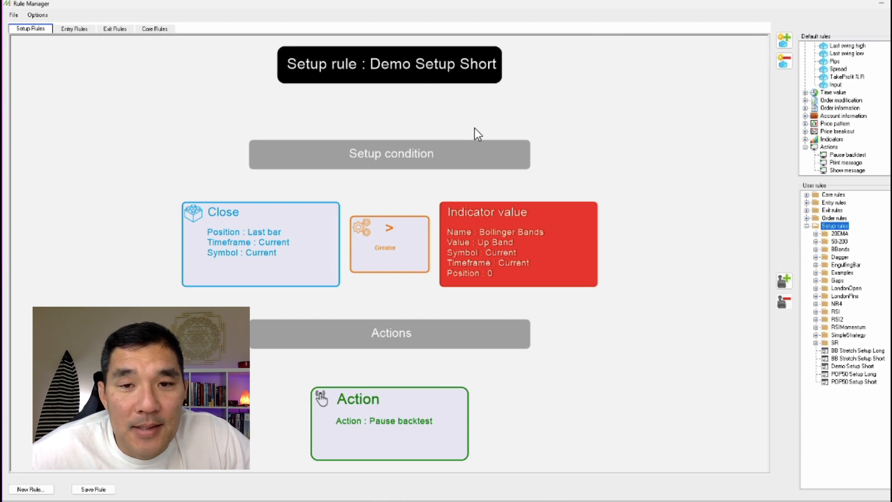
{"action": "mouse_move", "coordinate": [814, 344]}
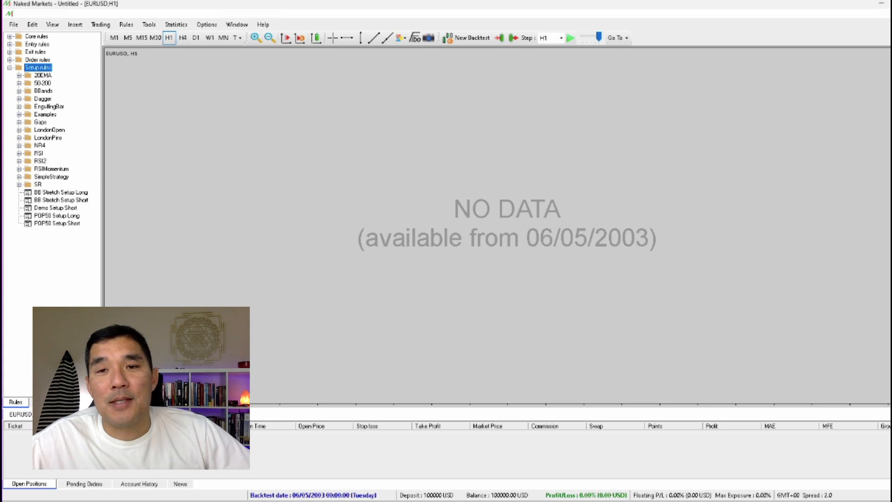
Attach Demo Setup Short to the EURUSD H1 chart, displaying Bollinger Bands
{"action": "left_click", "coordinate": [569, 37]}
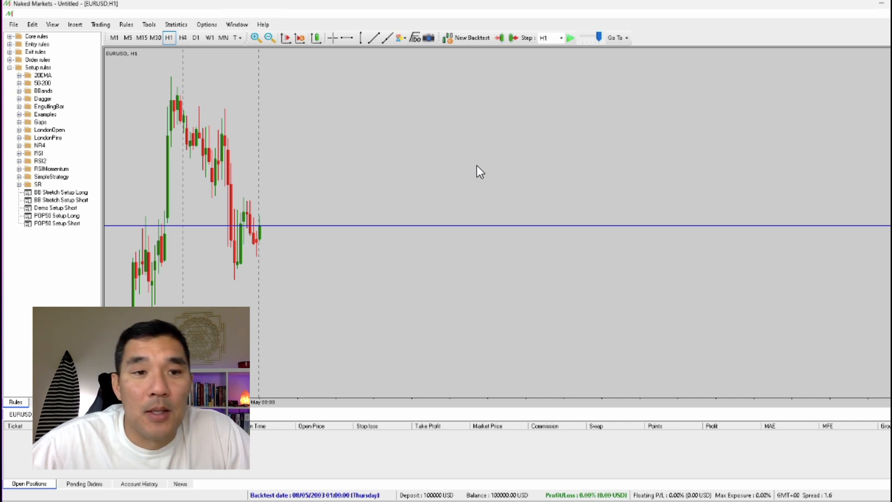
{"action": "mouse_move", "coordinate": [73, 216]}
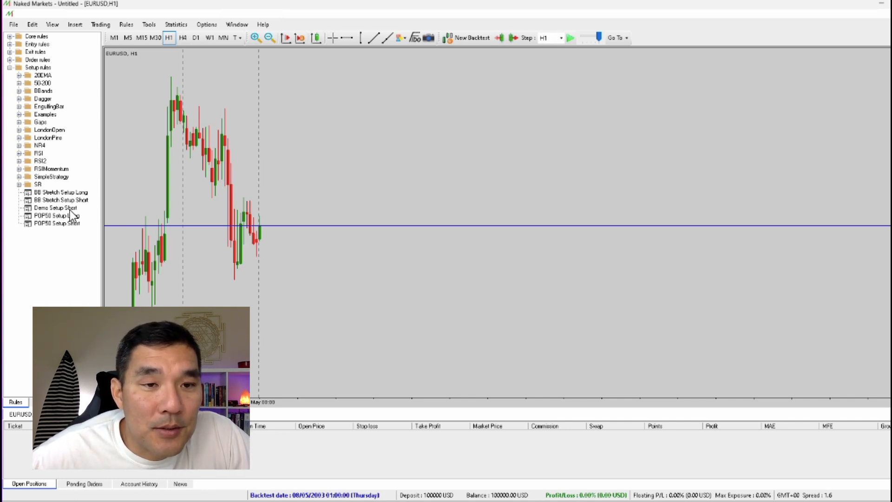
{"action": "left_click", "coordinate": [56, 208]}
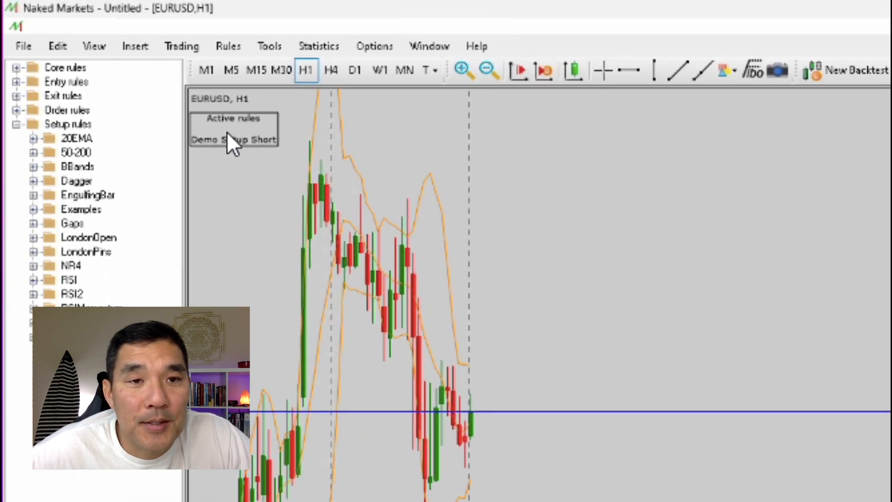
{"action": "mouse_move", "coordinate": [245, 175]}
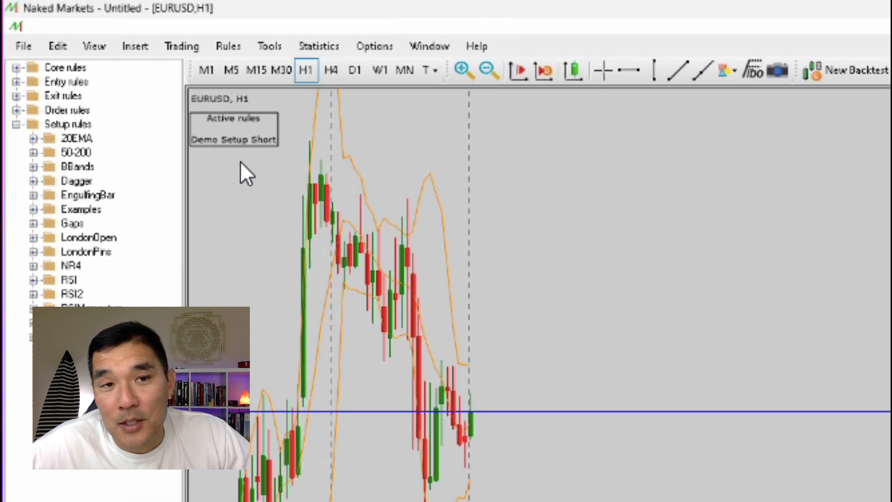
{"action": "mouse_move", "coordinate": [816, 396]}
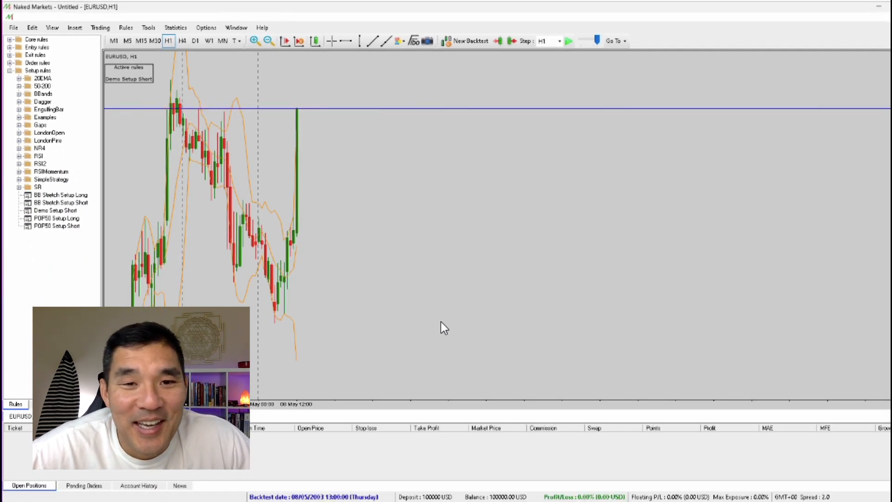
{"action": "mouse_move", "coordinate": [515, 238]}
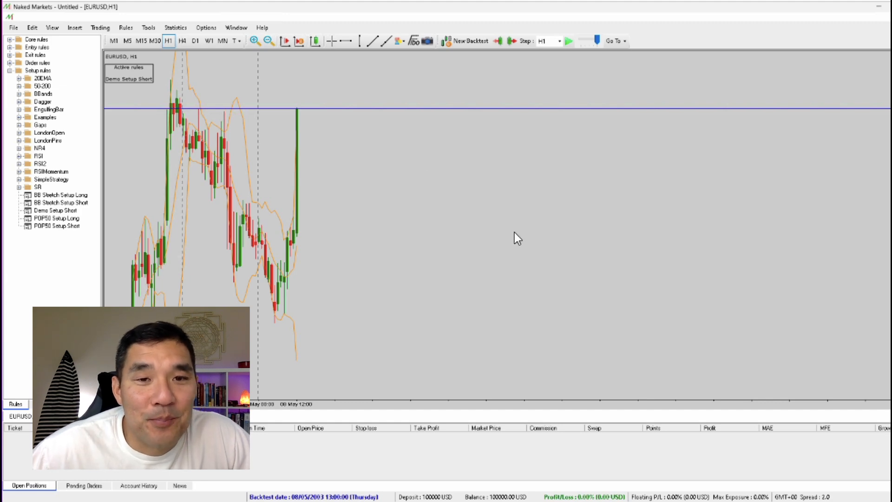
{"action": "mouse_move", "coordinate": [301, 159]}
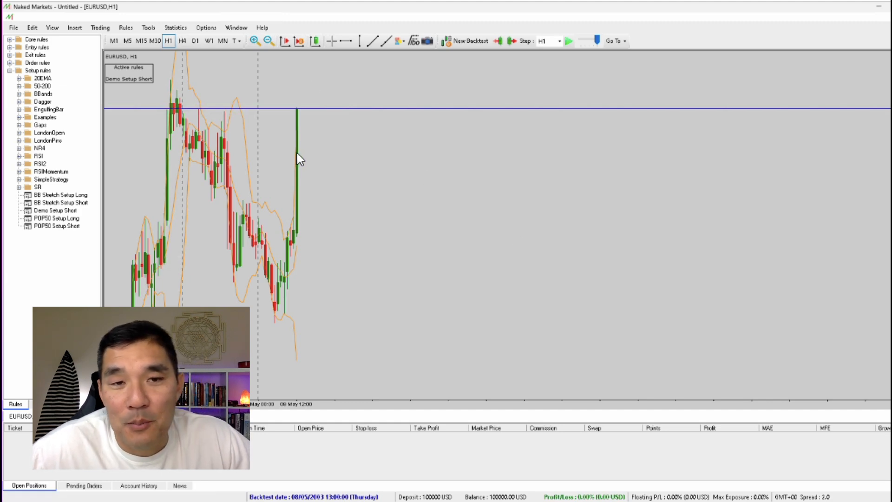
{"action": "mouse_move", "coordinate": [423, 220]}
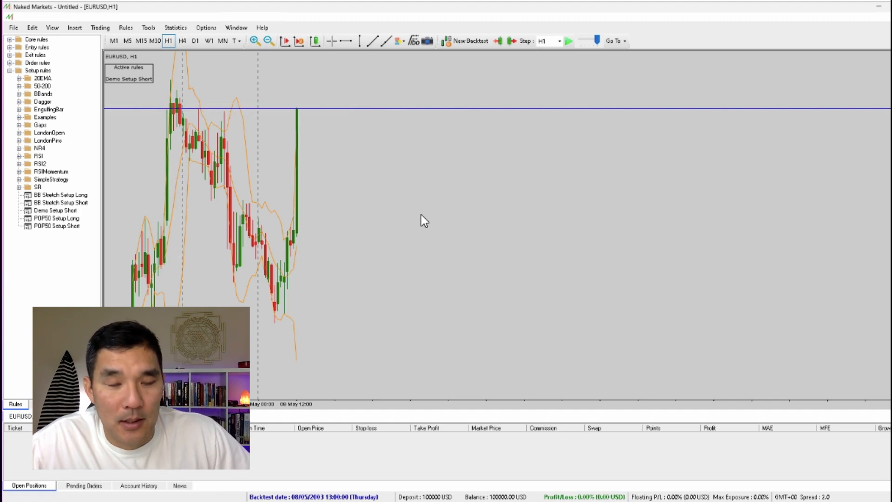
{"action": "mouse_move", "coordinate": [466, 253]}
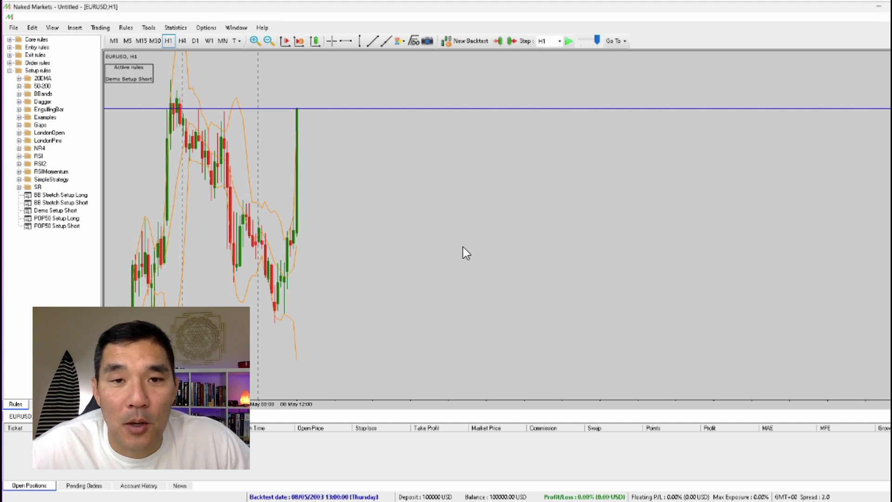
Play the backtest through setup alerts to late May 2003, then reopen Rule Manager
{"action": "left_click", "coordinate": [569, 40]}
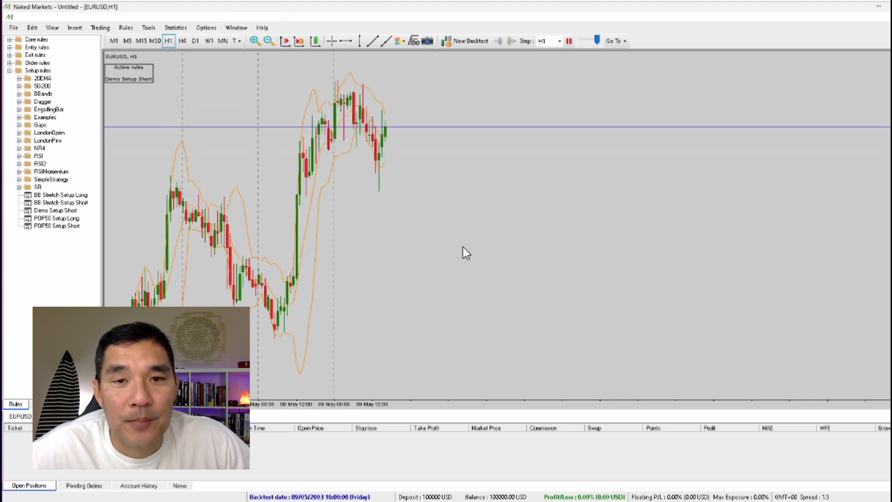
{"action": "left_click", "coordinate": [496, 41]}
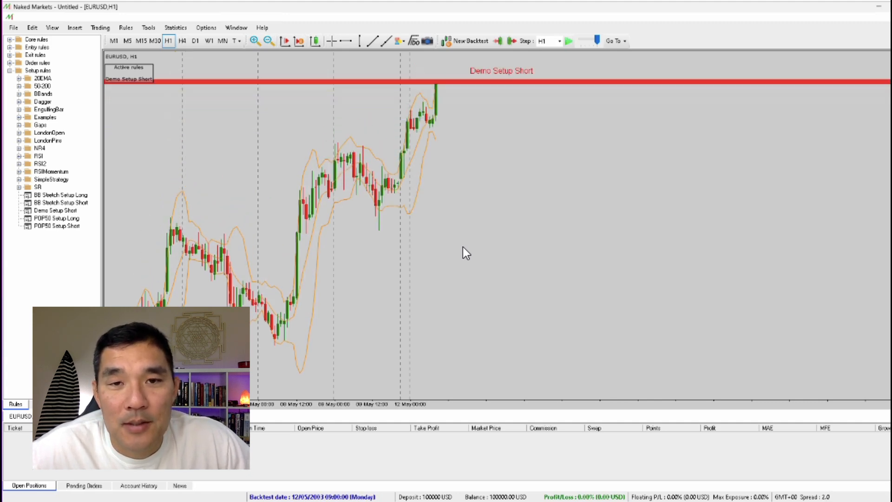
{"action": "left_click", "coordinate": [568, 41]}
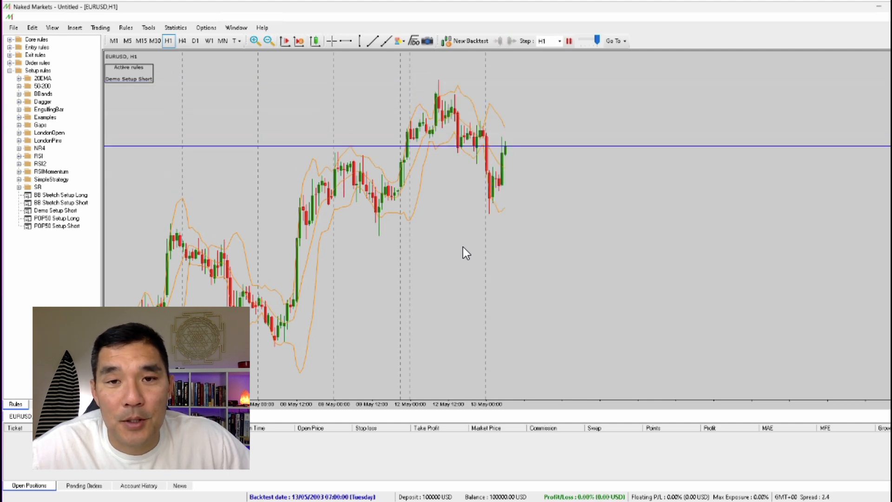
{"action": "left_click", "coordinate": [568, 41]}
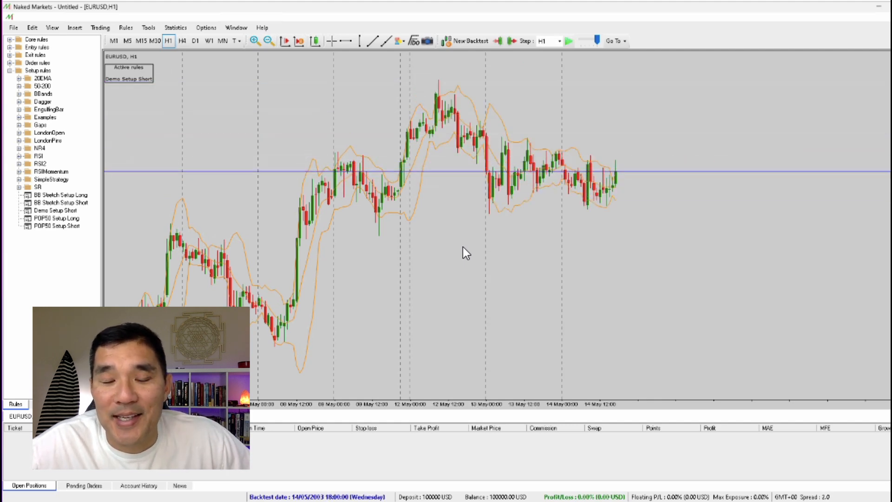
{"action": "left_click", "coordinate": [568, 41]}
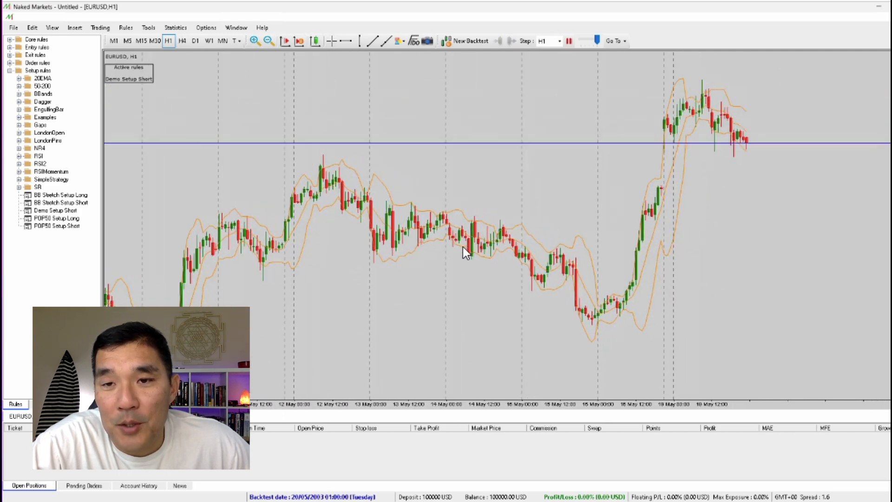
{"action": "left_click", "coordinate": [509, 41]}
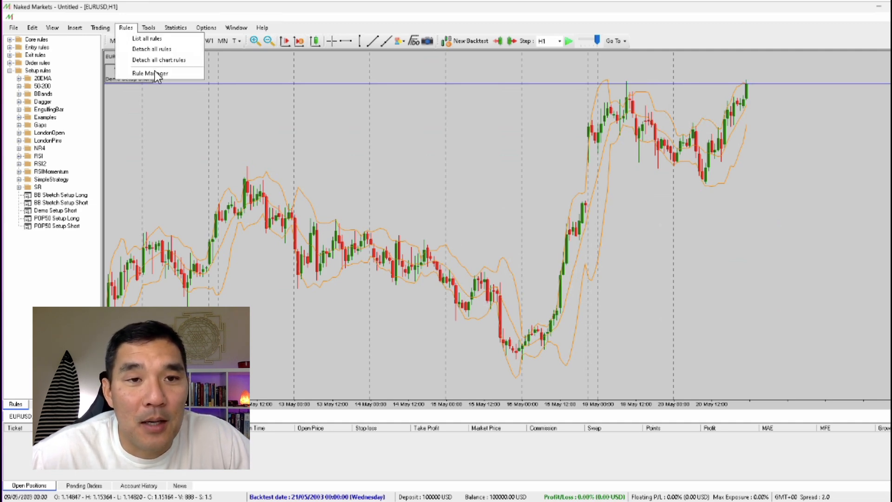
{"action": "left_click", "coordinate": [150, 73]}
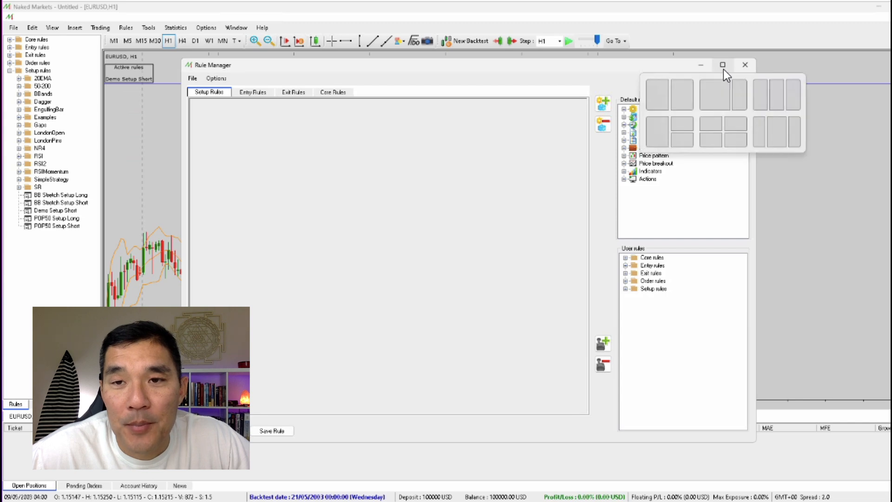
Maximize the Rule Manager and clone the Demo Setup Short rule
{"action": "left_click", "coordinate": [722, 64]}
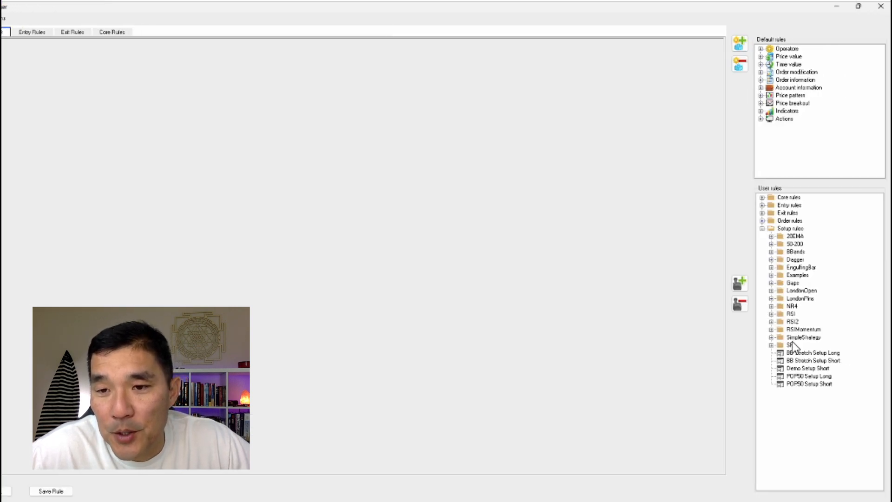
{"action": "left_click", "coordinate": [807, 368]}
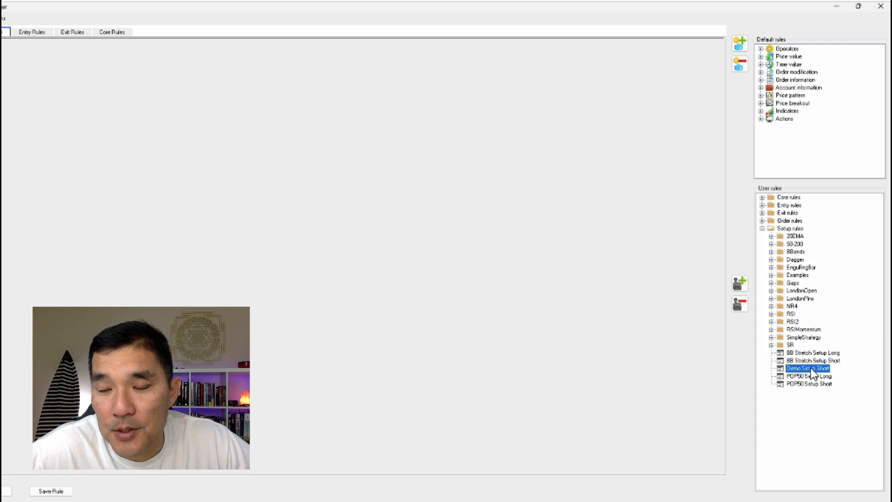
{"action": "right_click", "coordinate": [806, 368]}
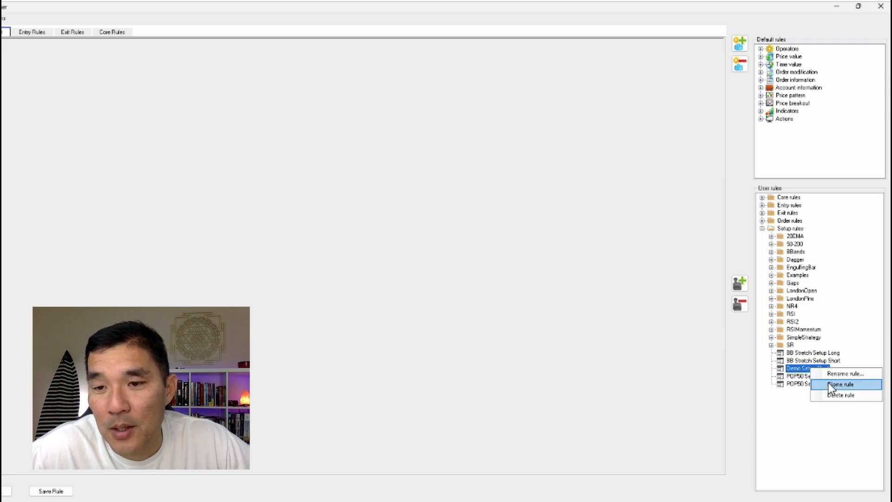
{"action": "left_click", "coordinate": [842, 385]}
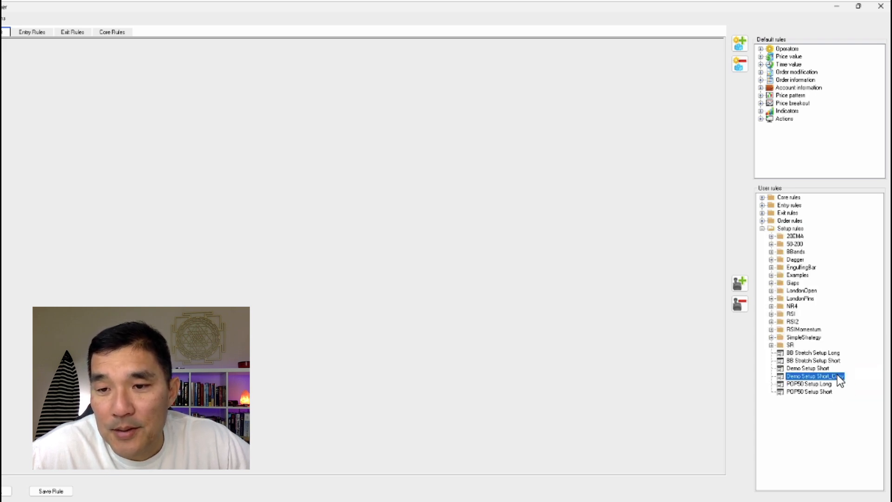
Rename the cloned rule to Demo Setup Long
{"action": "left_click", "coordinate": [814, 376]}
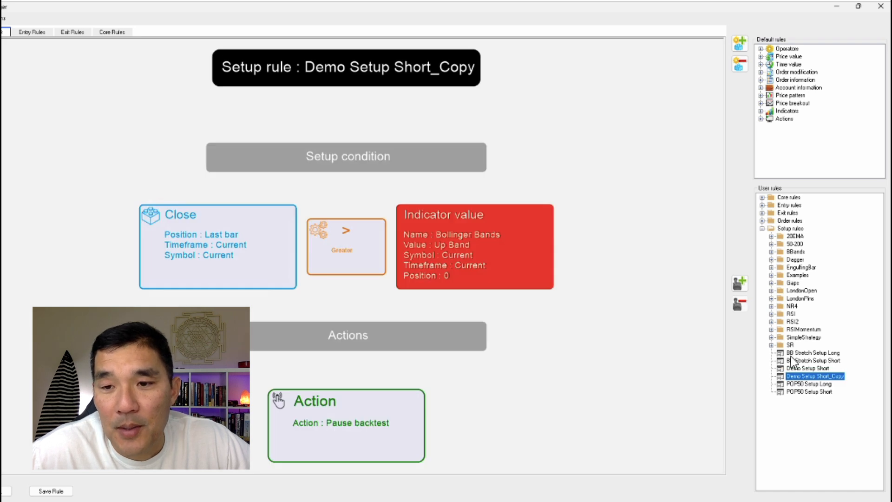
{"action": "right_click", "coordinate": [811, 376]}
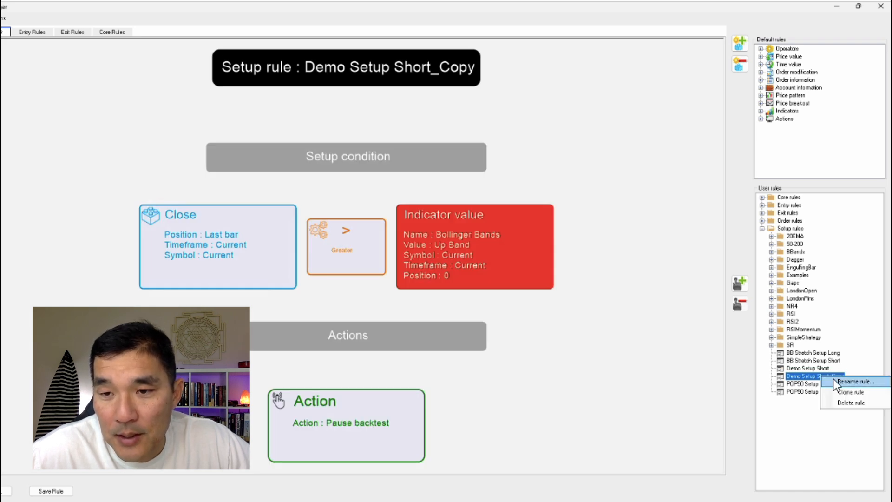
{"action": "left_click", "coordinate": [851, 382]}
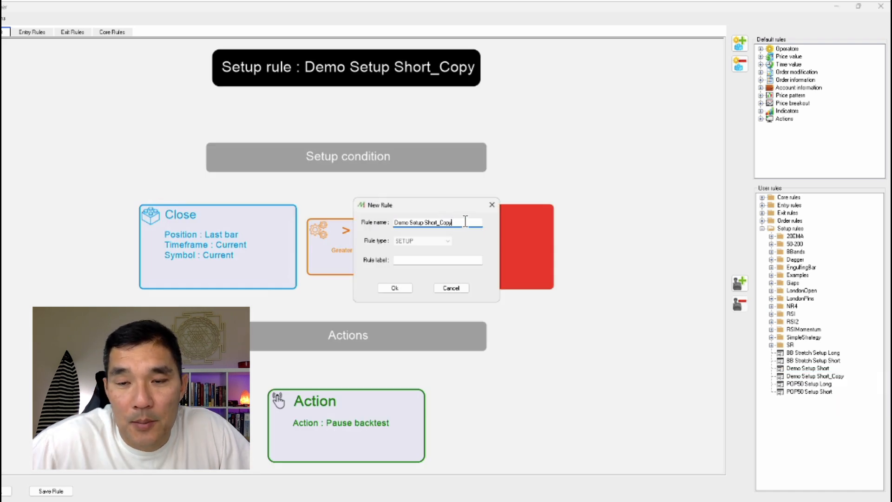
{"action": "key", "text": "Backspace"}
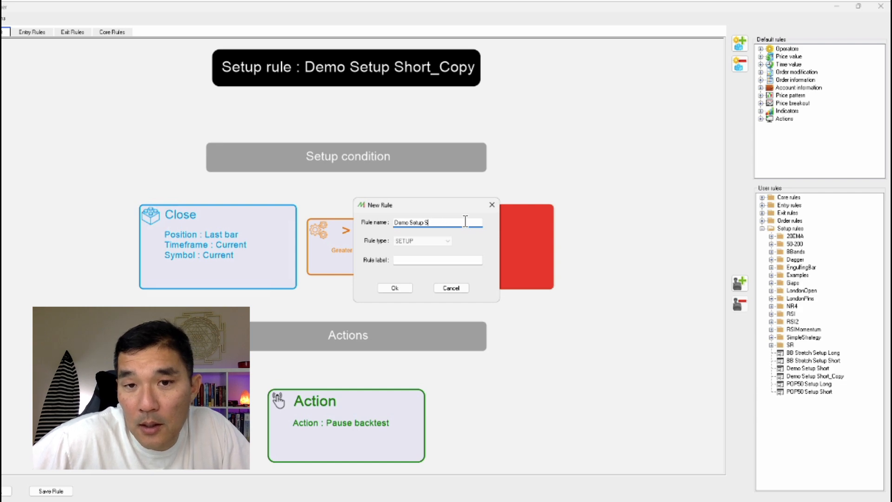
{"action": "type", "text": "Long"}
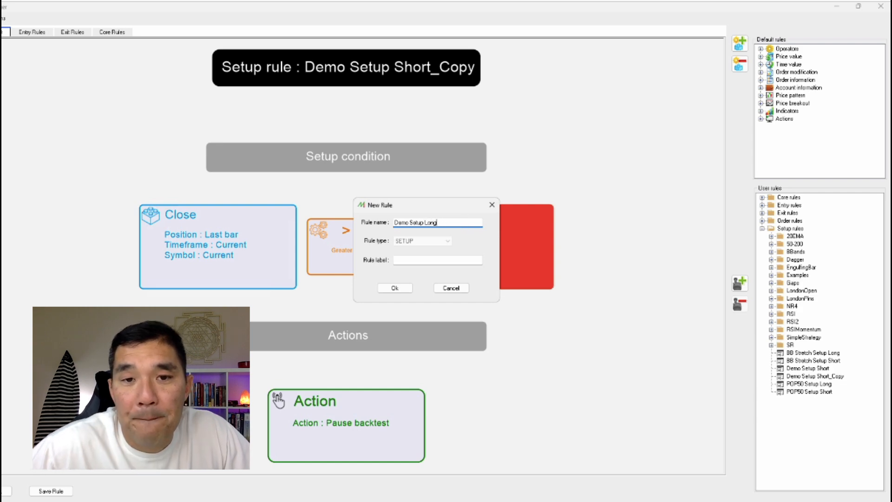
{"action": "left_click", "coordinate": [394, 288]}
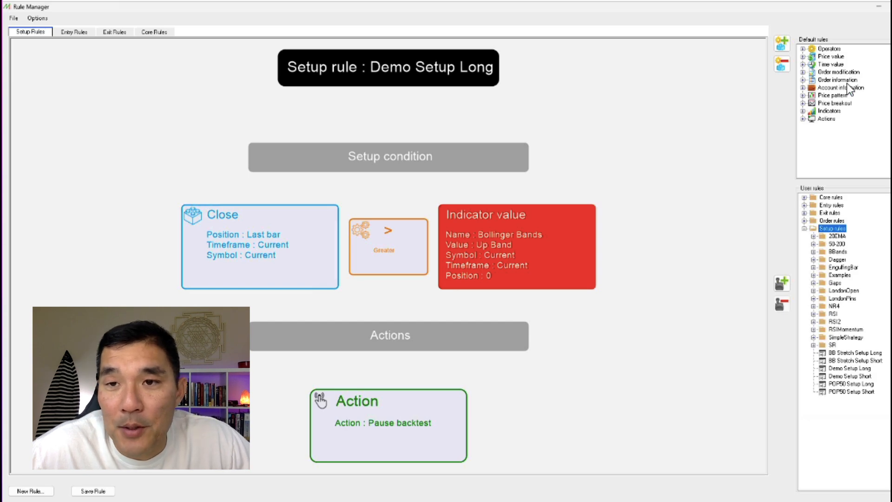
Change the condition to Close less than the Bollinger Bands Down Band
{"action": "left_click", "coordinate": [804, 49]}
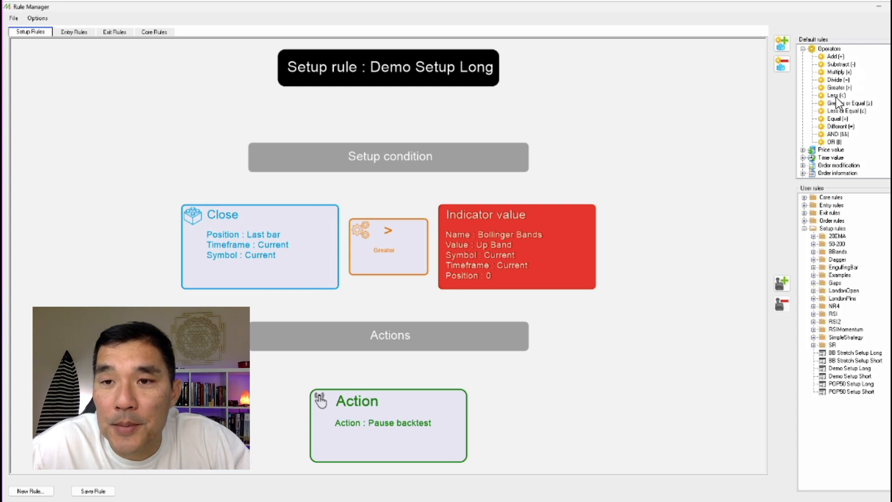
{"action": "left_click", "coordinate": [834, 95]}
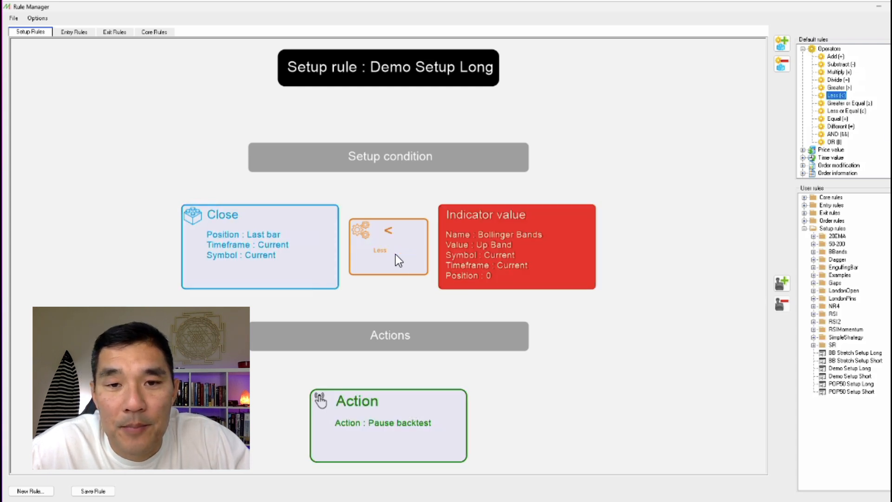
{"action": "mouse_move", "coordinate": [539, 246]}
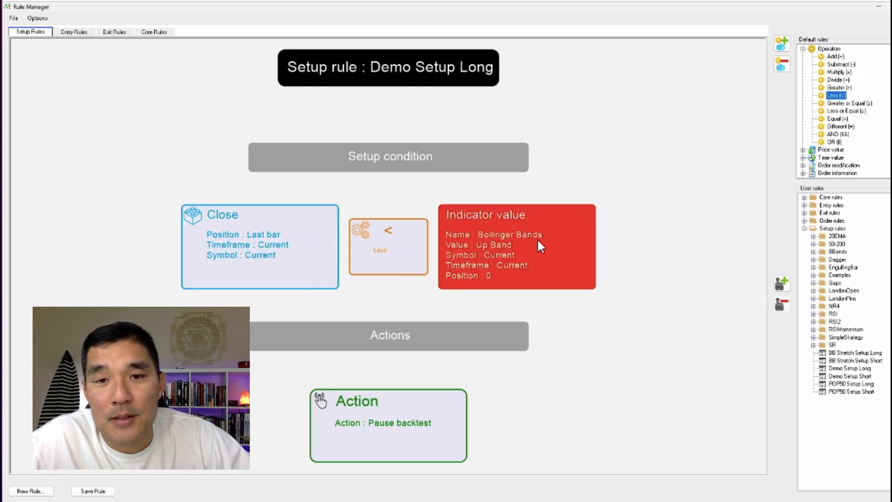
{"action": "double_click", "coordinate": [515, 247]}
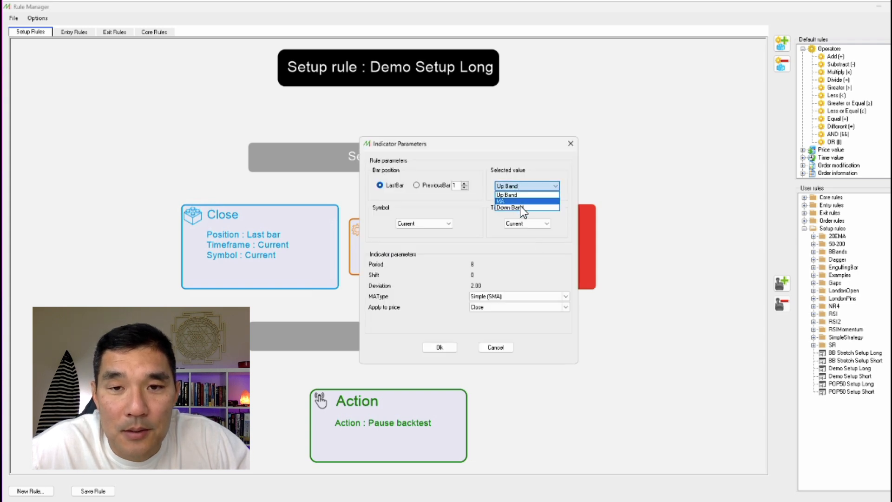
{"action": "left_click", "coordinate": [511, 208]}
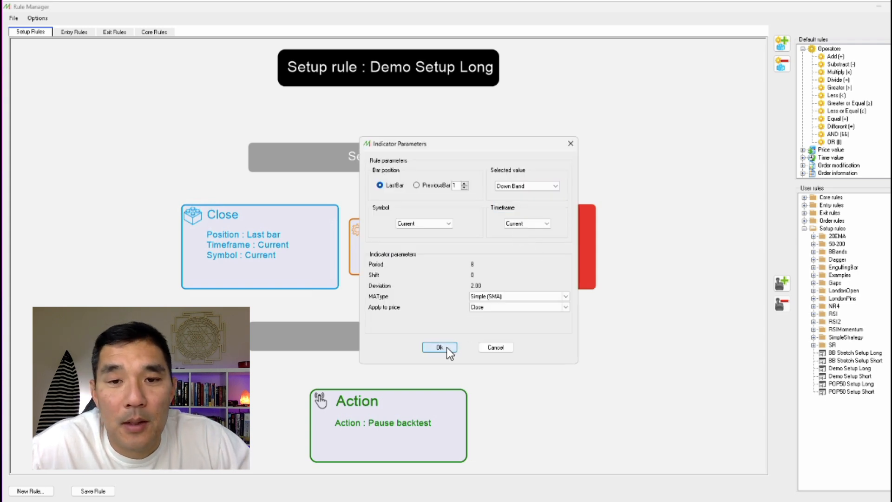
{"action": "left_click", "coordinate": [439, 348]}
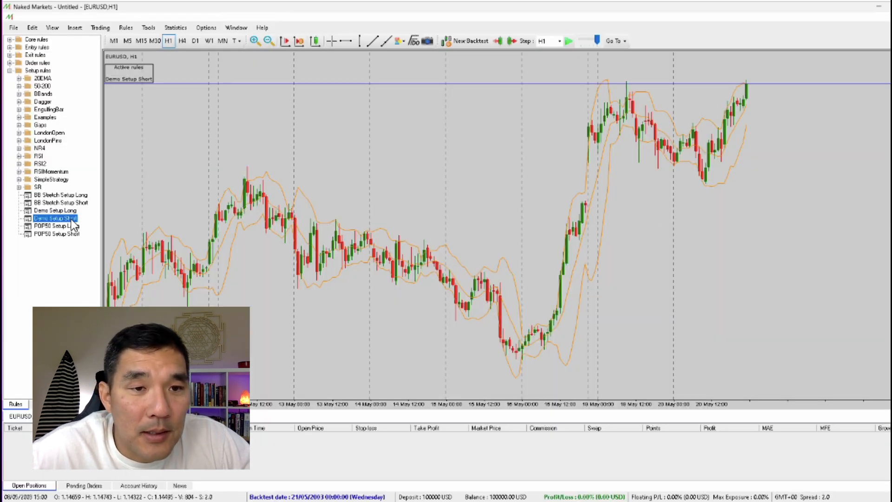
Attach Demo Setup Long to the EURUSD chart and resume the backtest past its alert
{"action": "left_click", "coordinate": [54, 210]}
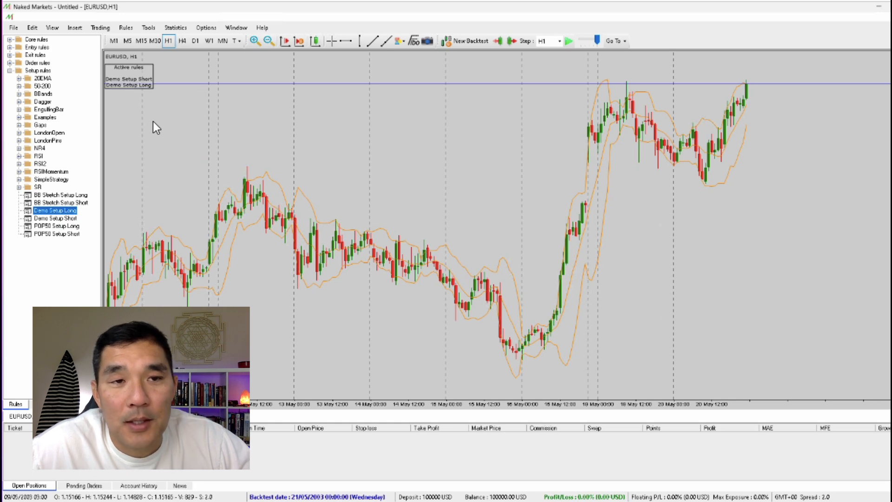
{"action": "mouse_move", "coordinate": [141, 86]}
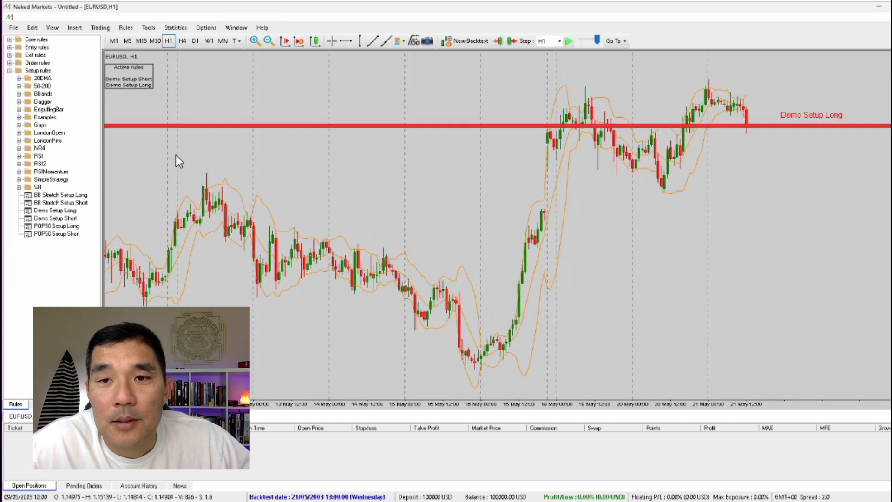
{"action": "left_click", "coordinate": [568, 41]}
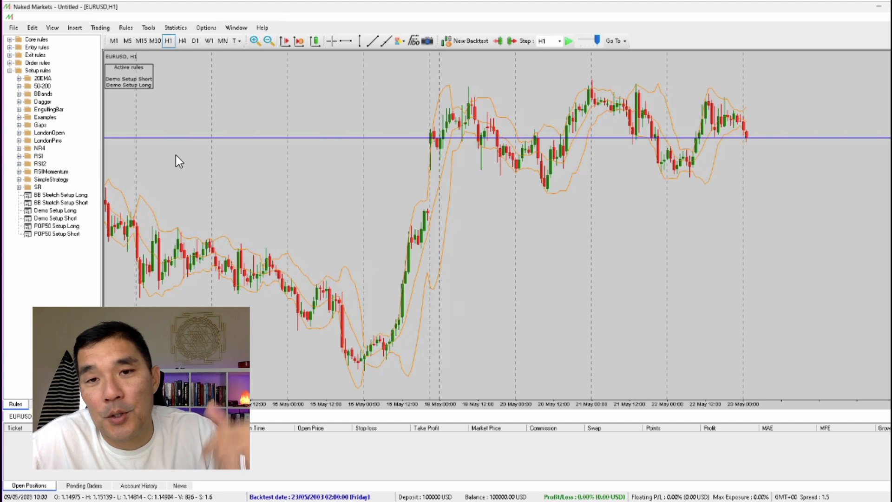
{"action": "left_click", "coordinate": [568, 40]}
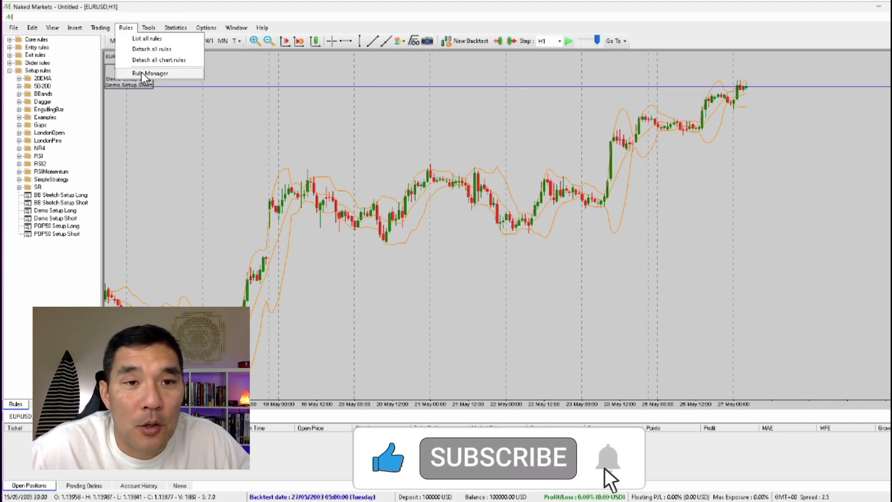
In Rule Manager, load Demo Setup Long and make BB Stretch Entry Long its action
{"action": "left_click", "coordinate": [149, 73]}
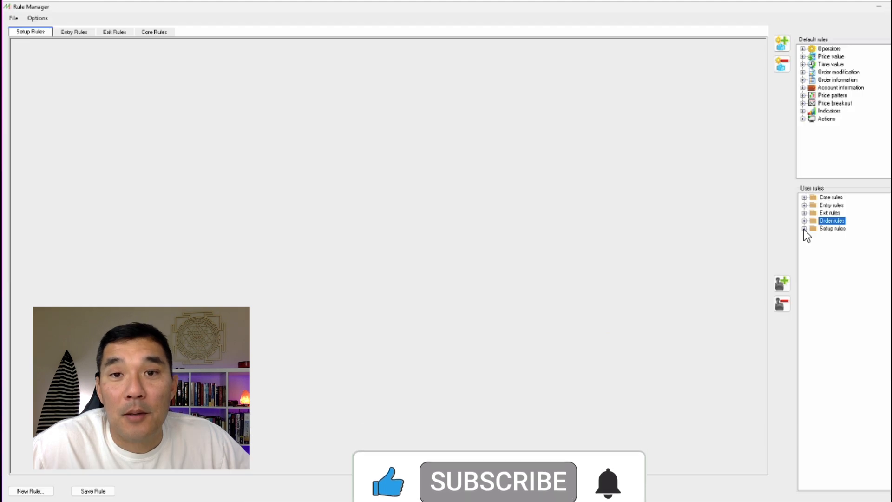
{"action": "left_click", "coordinate": [804, 228]}
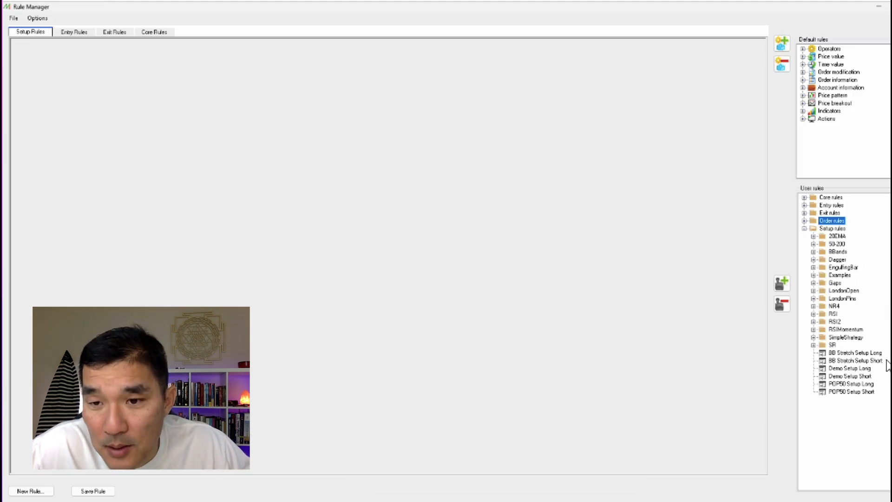
{"action": "left_click", "coordinate": [849, 368]}
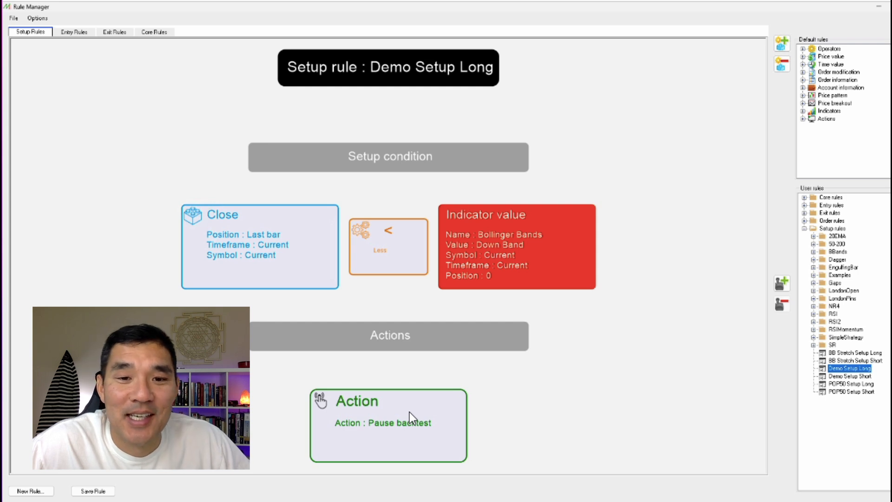
{"action": "mouse_move", "coordinate": [699, 239]}
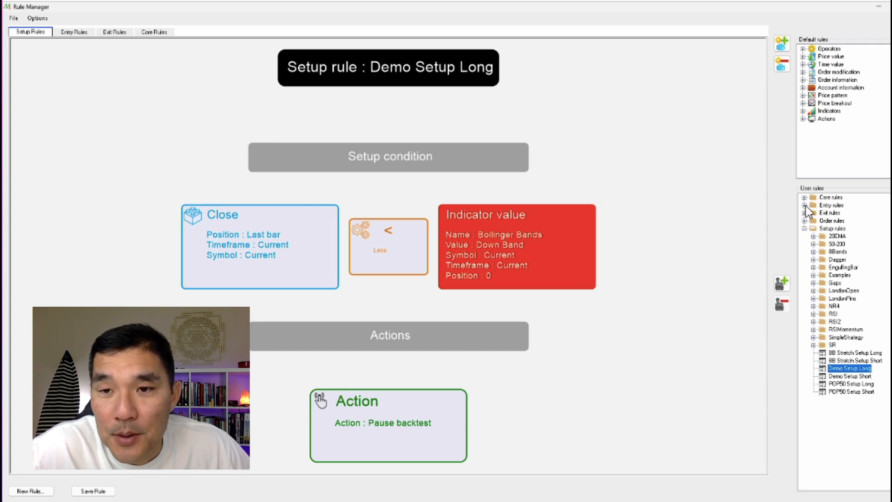
{"action": "left_click", "coordinate": [804, 205]}
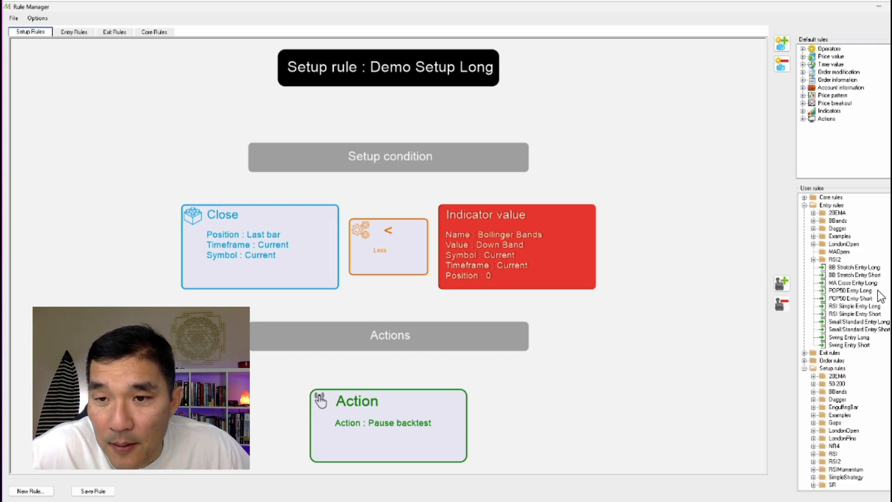
{"action": "left_click", "coordinate": [851, 276]}
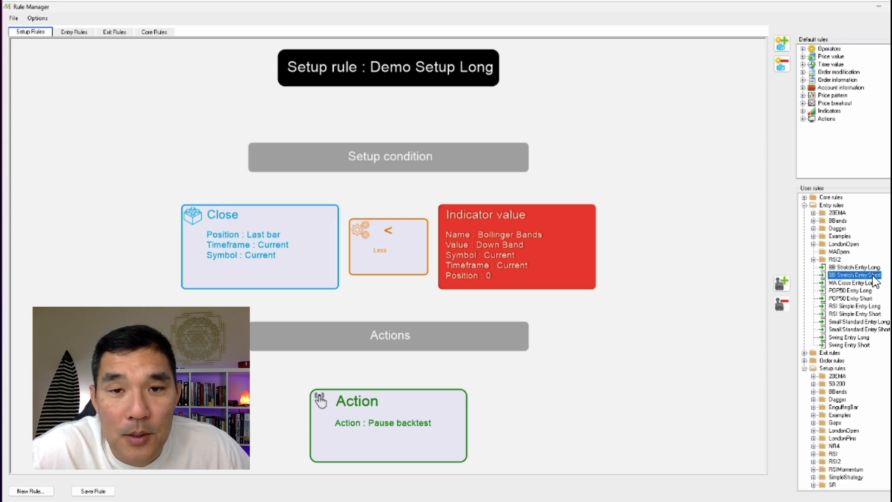
{"action": "left_click", "coordinate": [851, 268]}
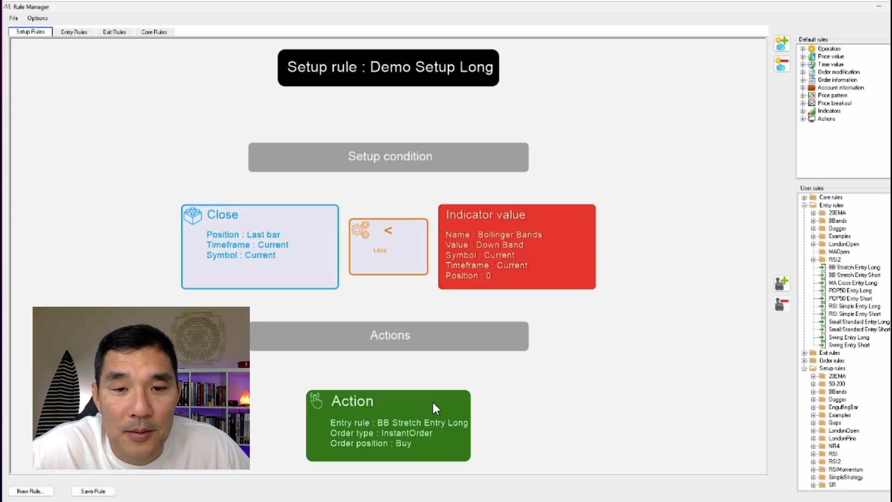
{"action": "mouse_move", "coordinate": [434, 436]}
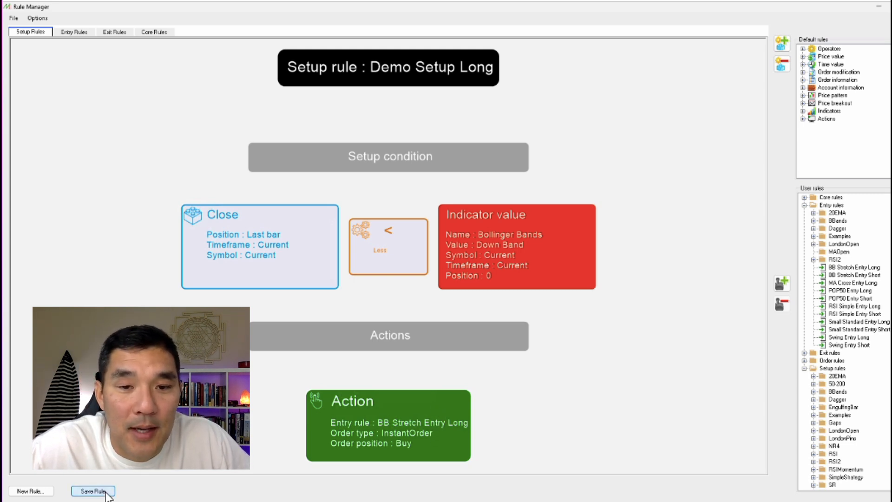
Save and reload Demo Setup Long, then save and reload the edited Demo Setup Short
{"action": "left_click", "coordinate": [92, 491]}
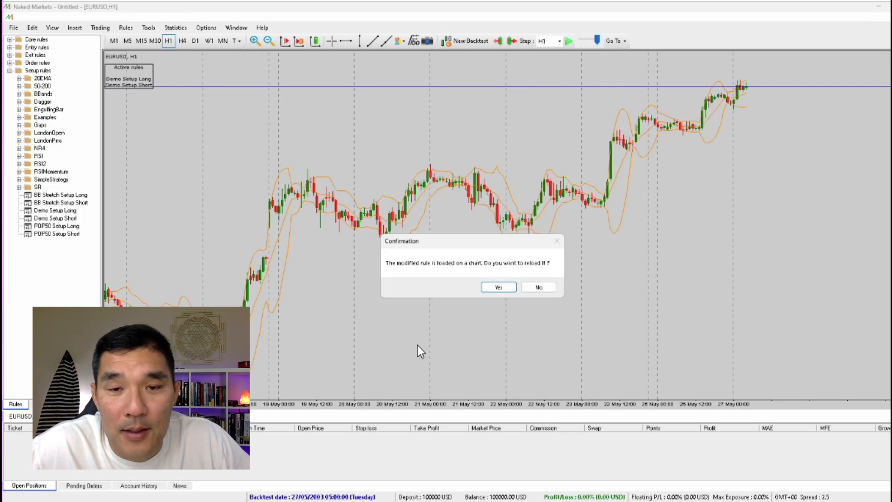
{"action": "mouse_move", "coordinate": [485, 309]}
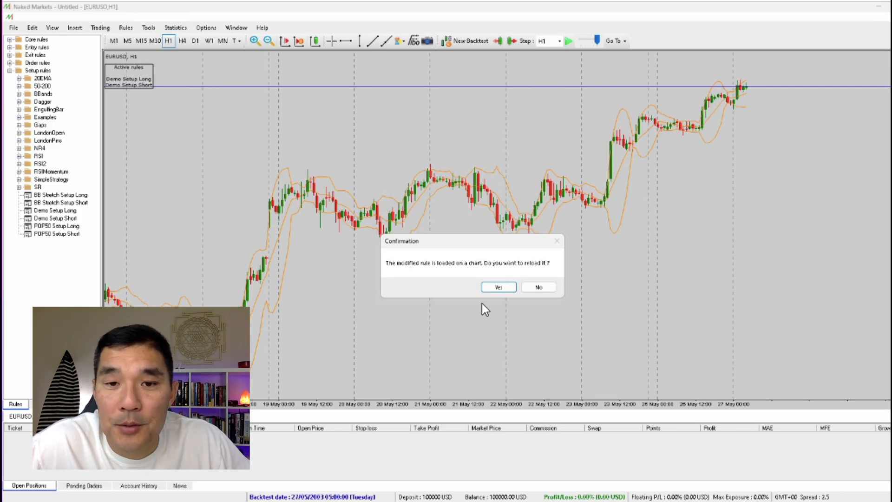
{"action": "left_click", "coordinate": [497, 286]}
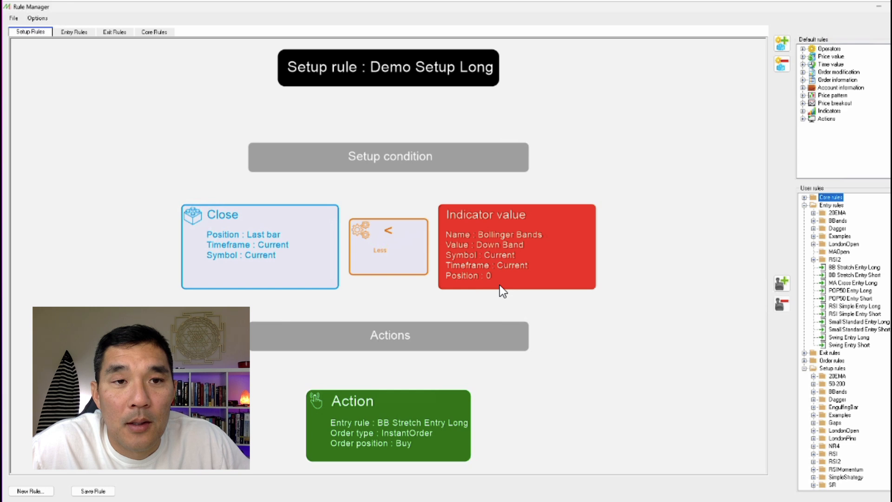
{"action": "mouse_move", "coordinate": [882, 350]}
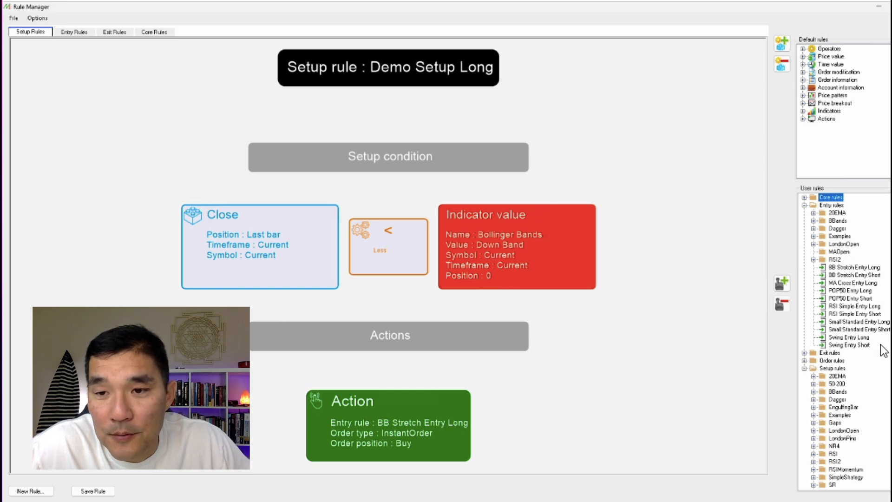
{"action": "left_click", "coordinate": [850, 469]}
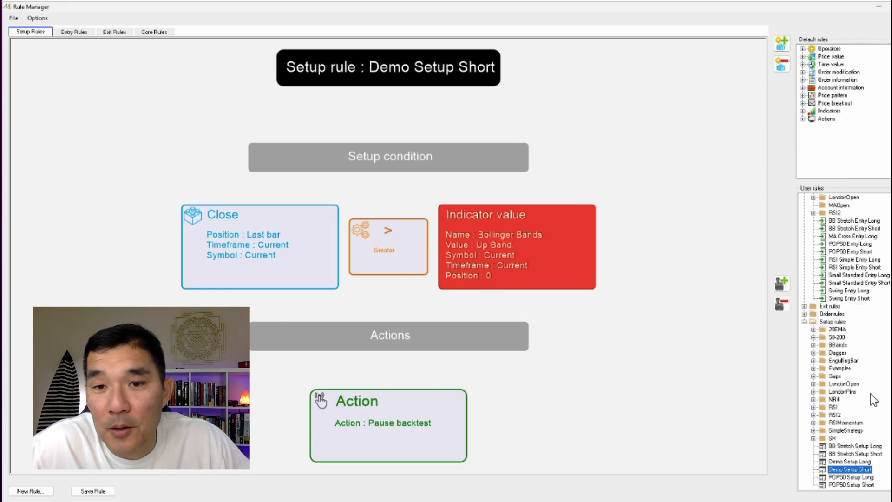
{"action": "mouse_move", "coordinate": [693, 330]}
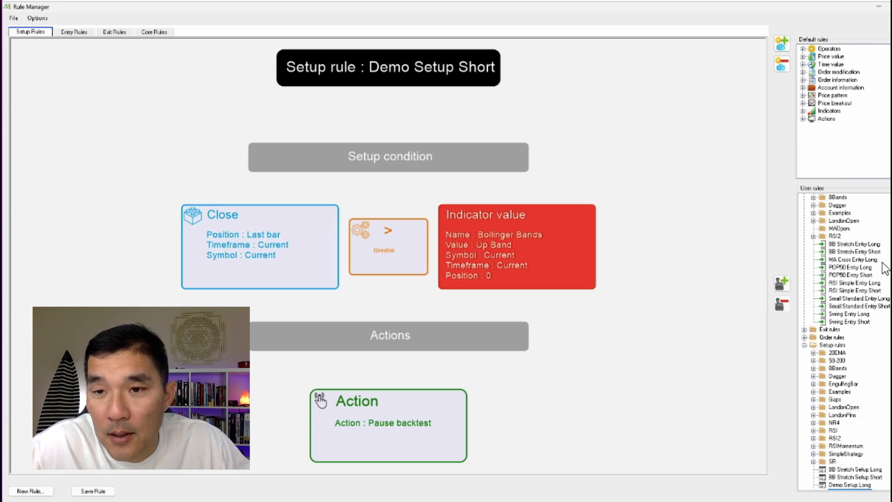
{"action": "left_click", "coordinate": [853, 251]}
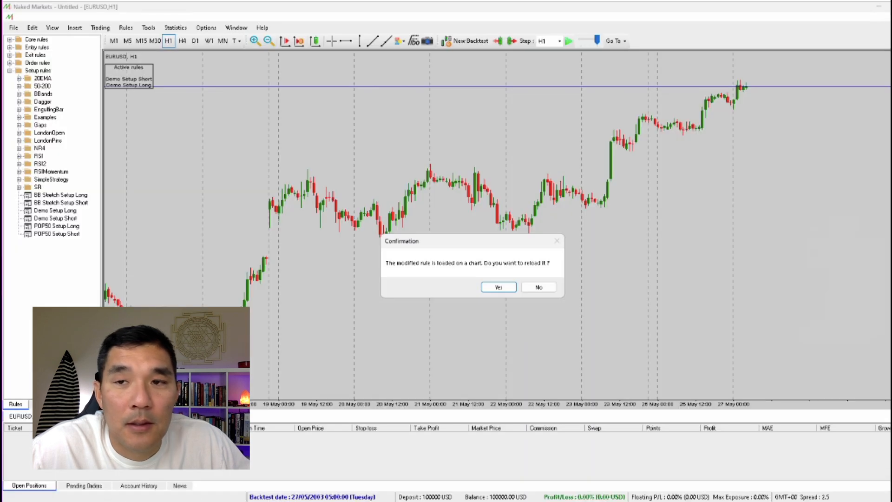
{"action": "mouse_move", "coordinate": [519, 261]}
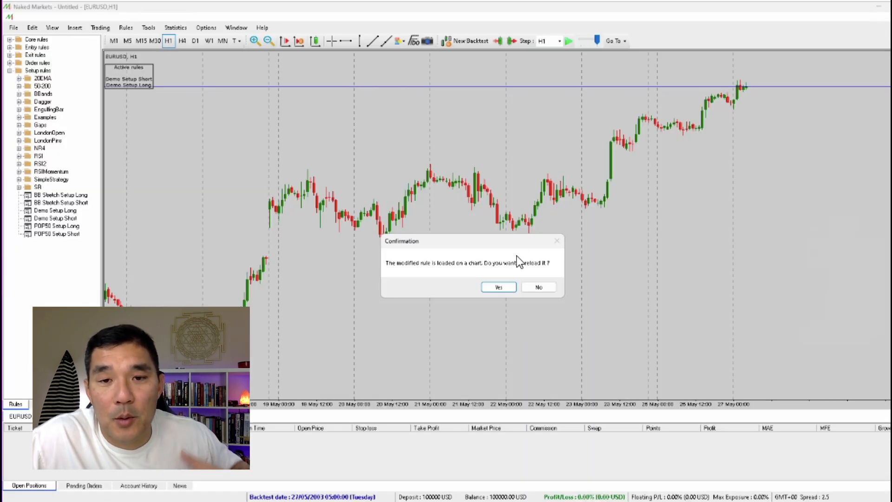
{"action": "left_click", "coordinate": [498, 287]}
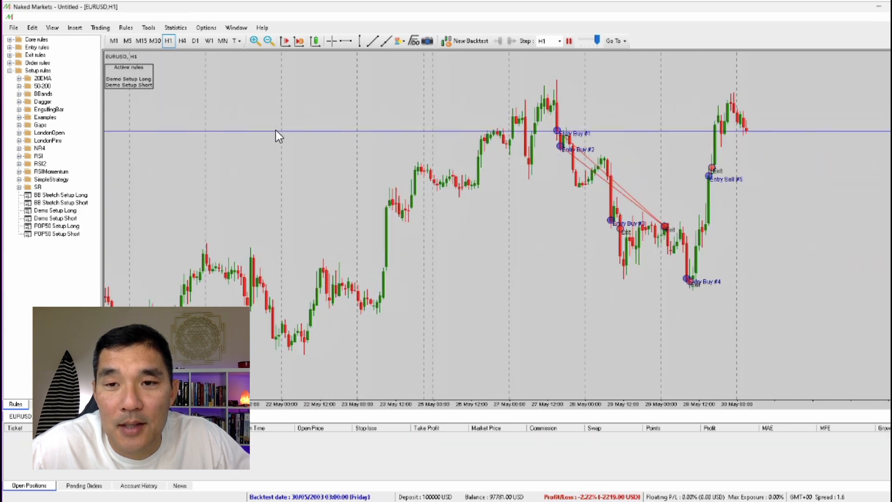
Pause the backtest, add default Bollinger Bands to the EURUSD chart, then pause again
{"action": "left_click", "coordinate": [568, 41]}
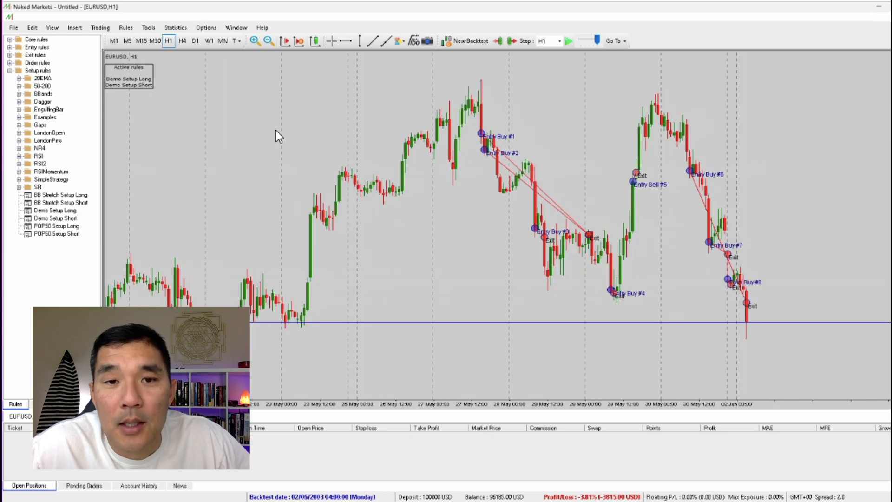
{"action": "right_click", "coordinate": [279, 135]}
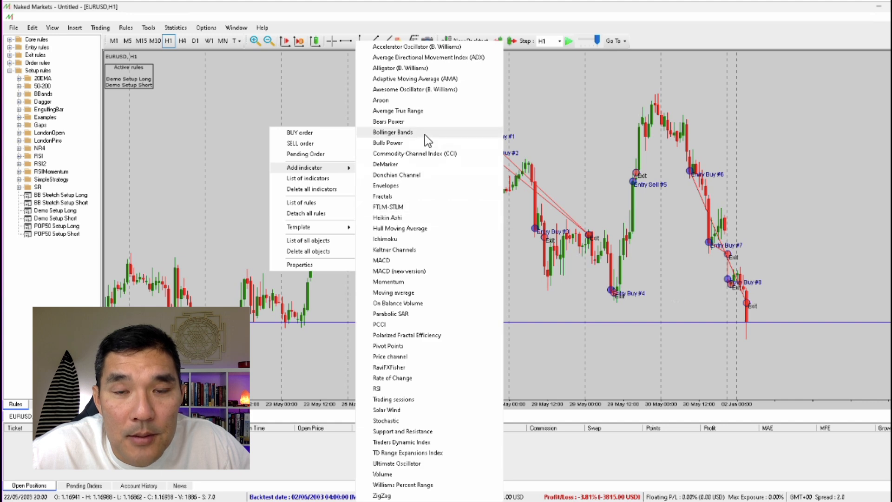
{"action": "left_click", "coordinate": [393, 132]}
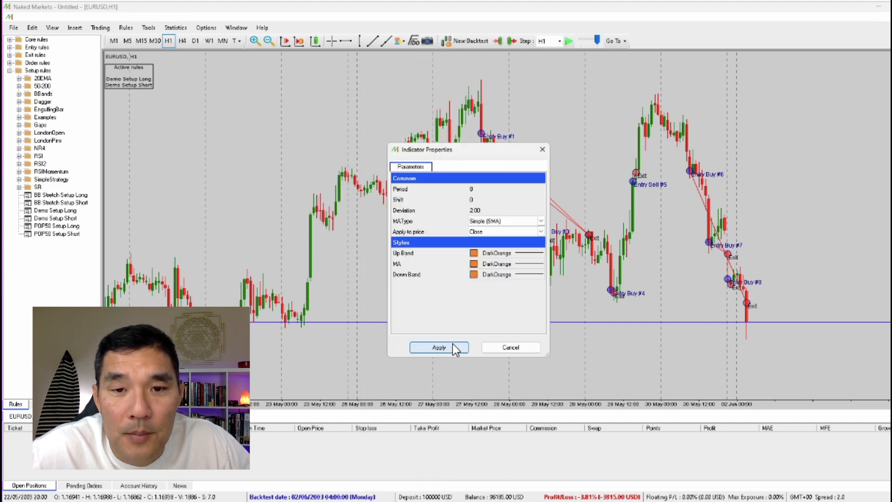
{"action": "left_click", "coordinate": [439, 347]}
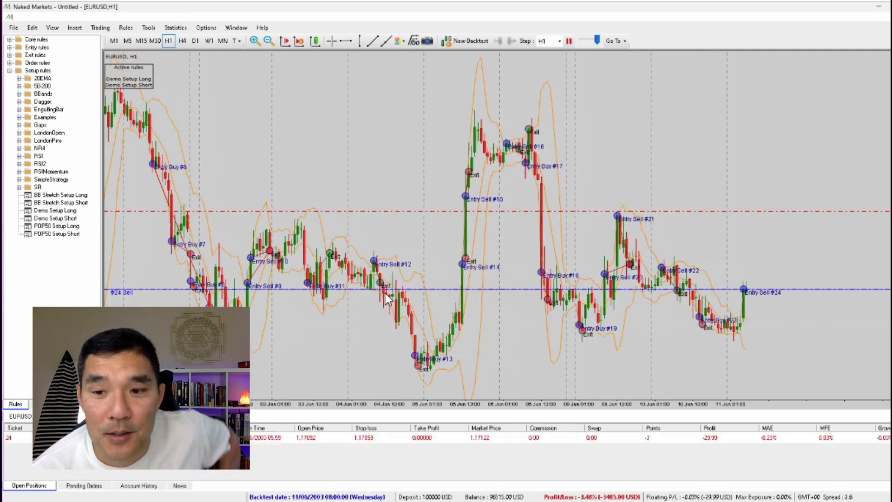
{"action": "left_click", "coordinate": [569, 40]}
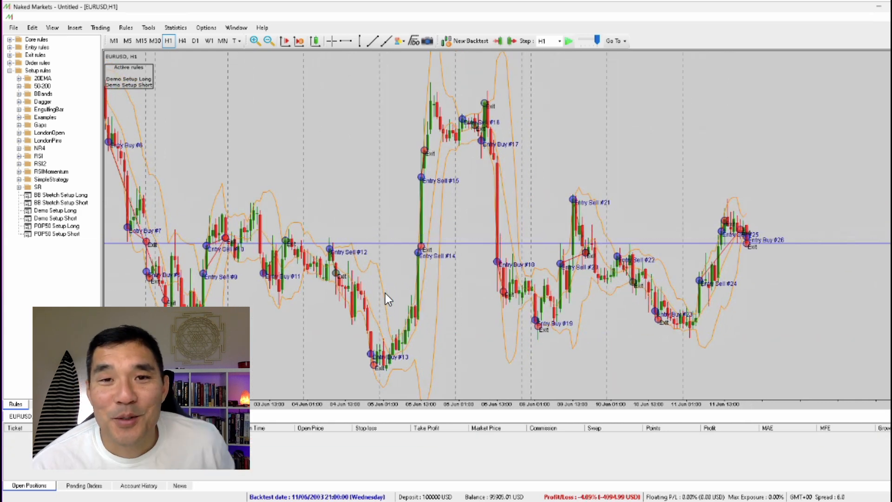